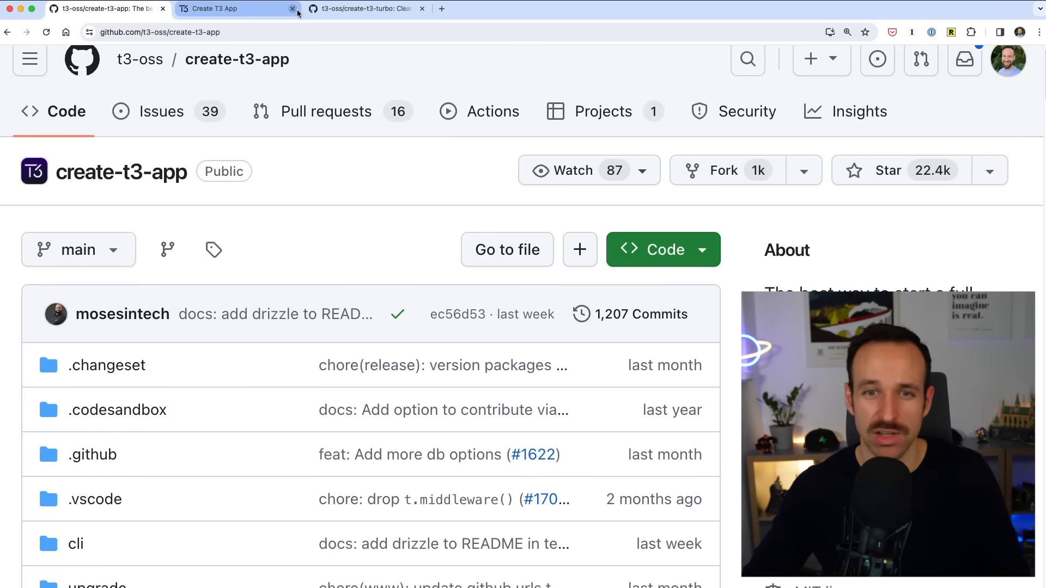
Step: Skim the create-t3-app README, then review create-t3-turbo's README down to its Installation section
scroll(down, 3)
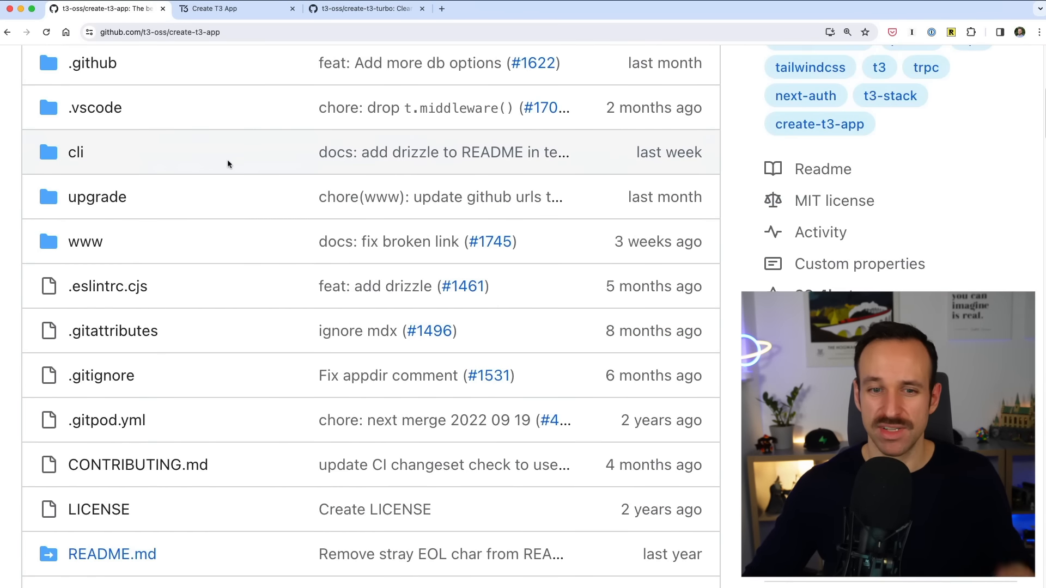
scroll(down, 3)
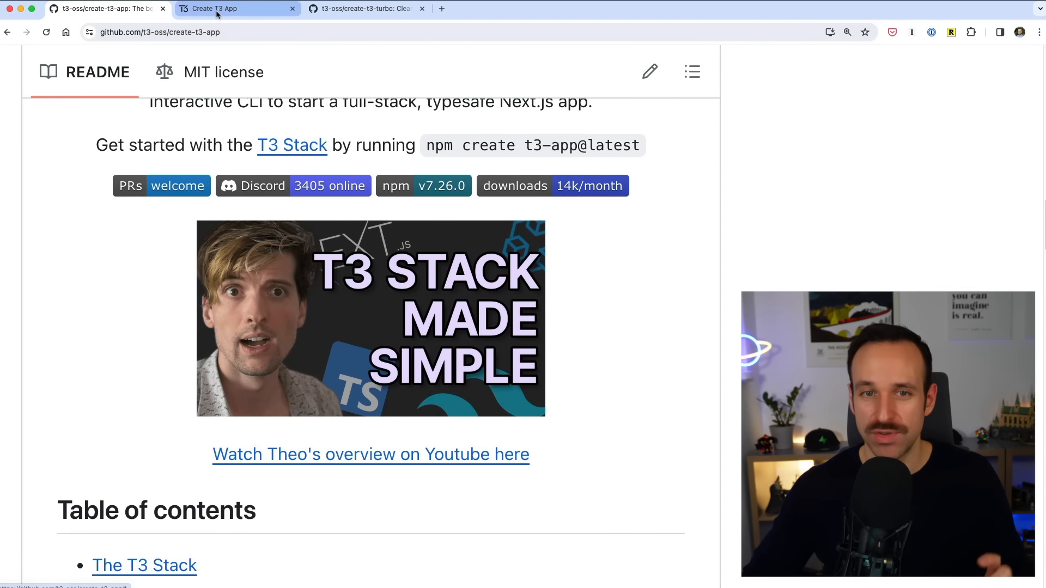
click(364, 9)
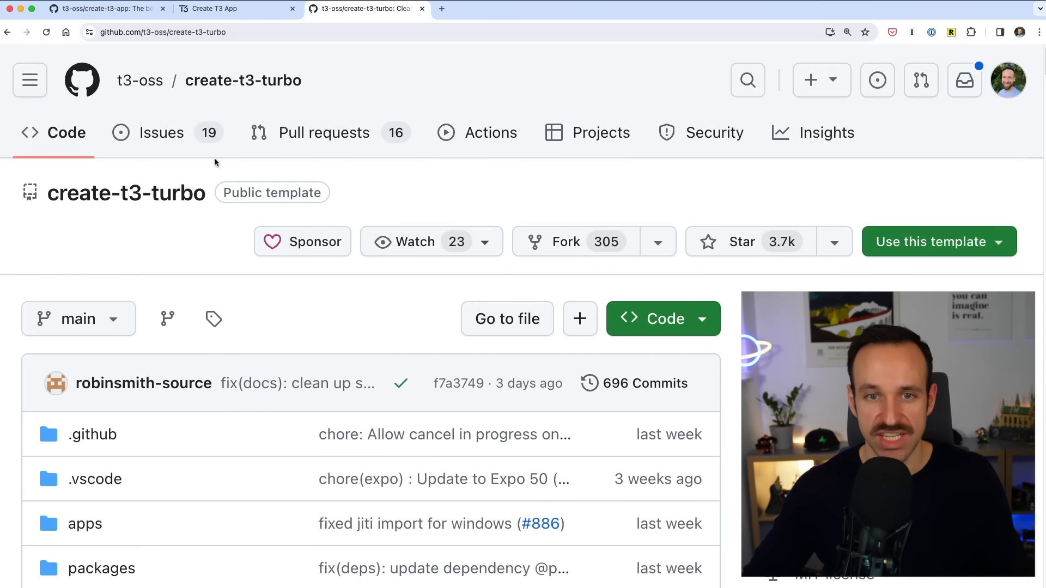
scroll(down, 3)
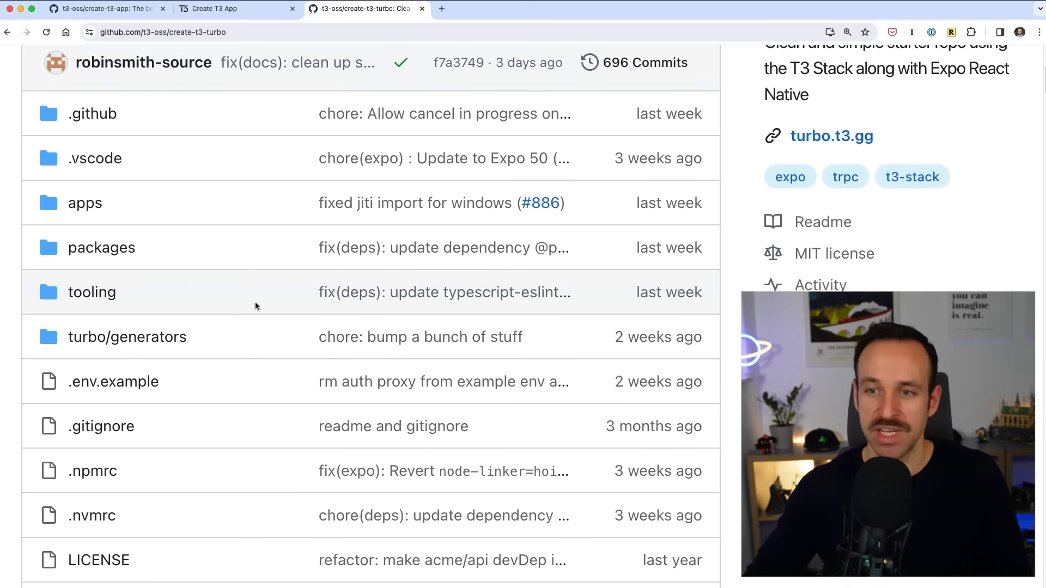
scroll(down, 3)
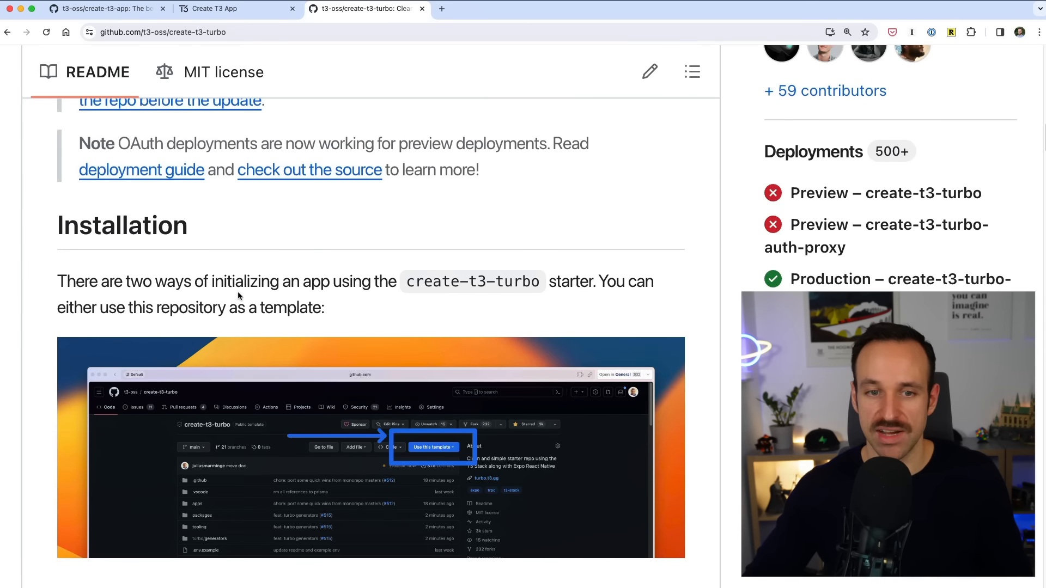
scroll(down, 3)
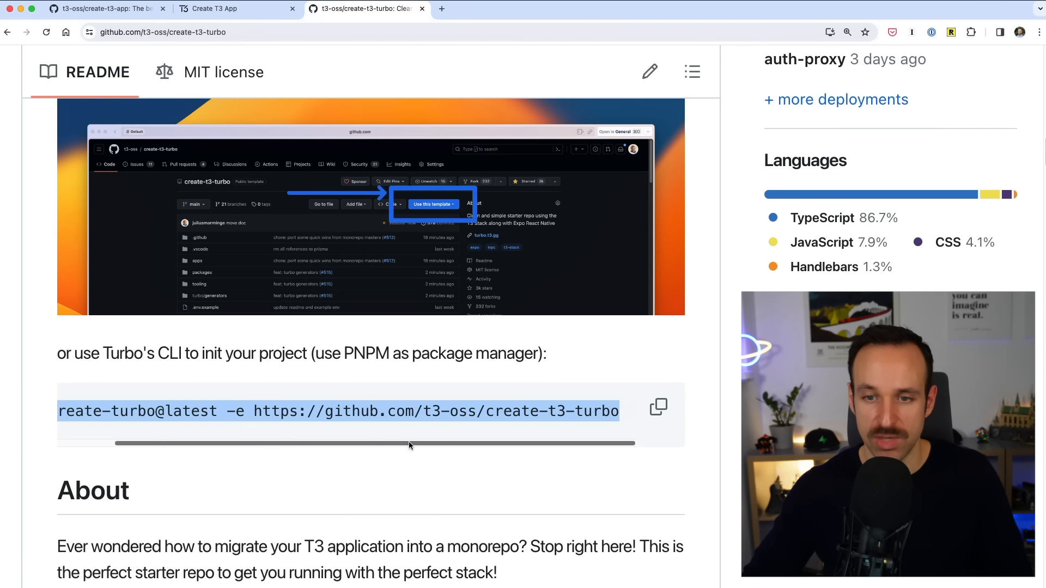
scroll(up, 3)
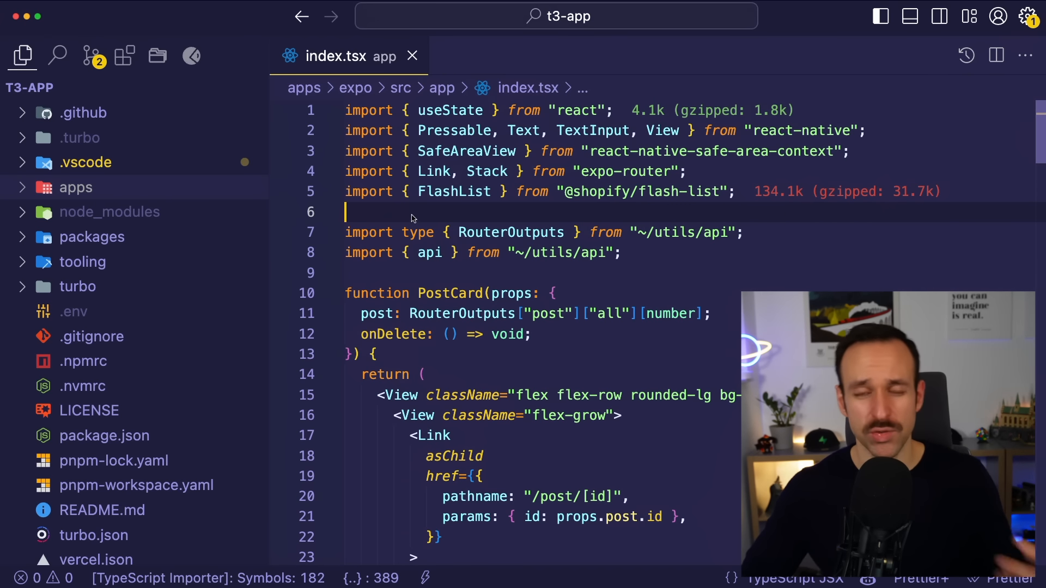
mouse_move(446, 219)
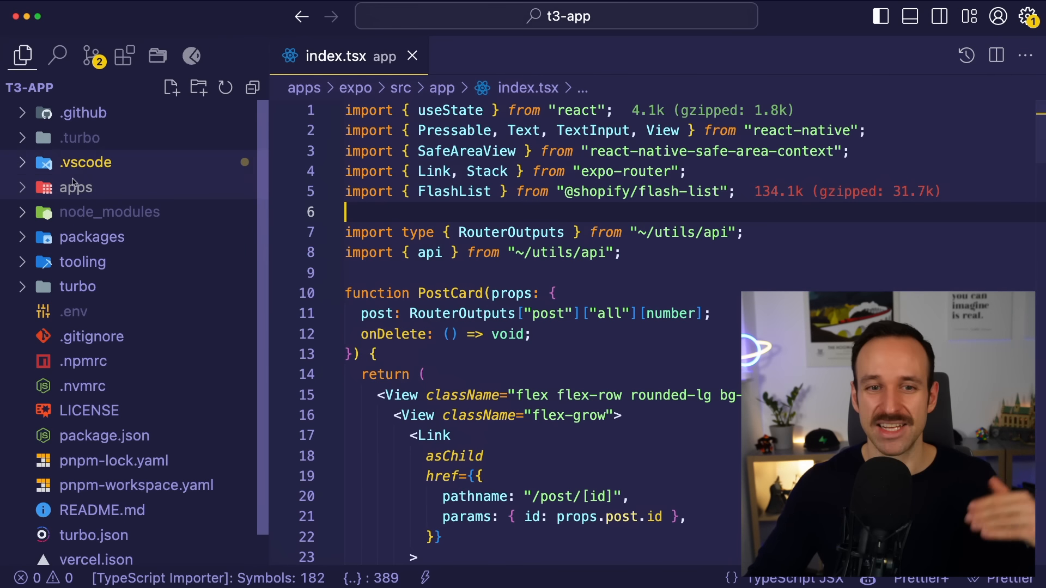
Step: Expand the monorepo's apps and packages folders and look inside the api and db packages
click(75, 186)
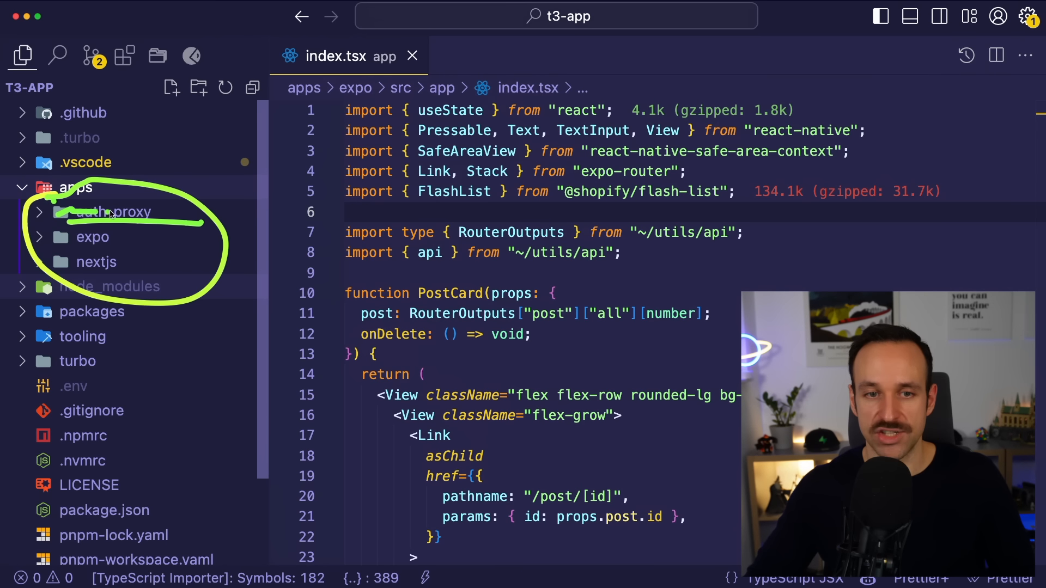
mouse_move(178, 259)
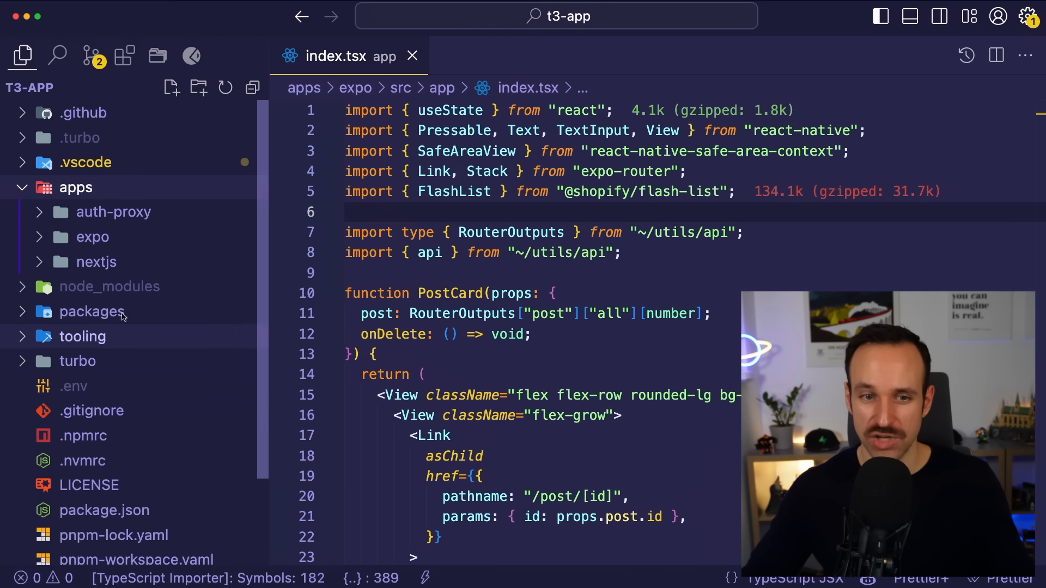
click(91, 312)
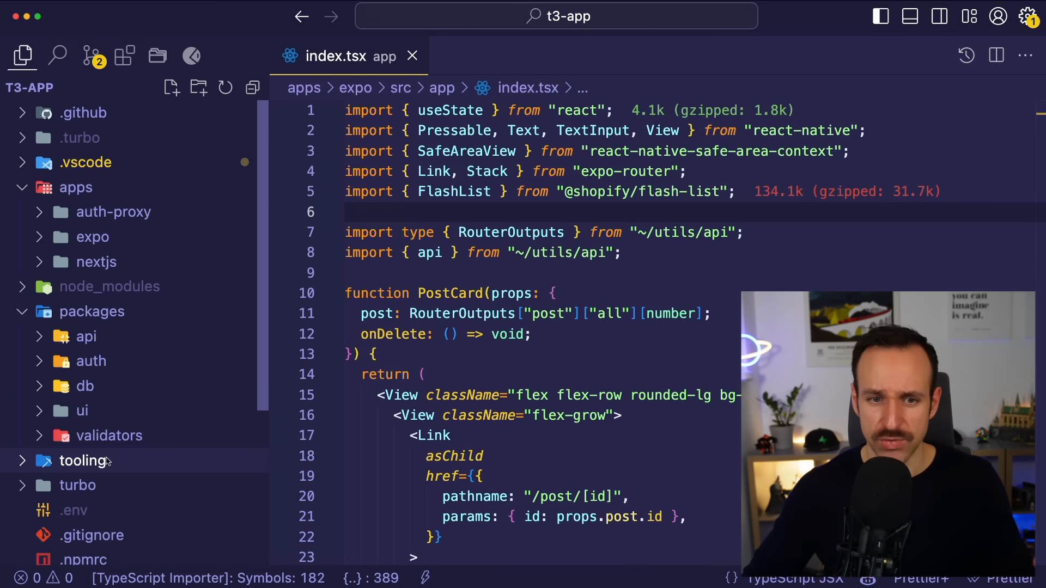
click(85, 336)
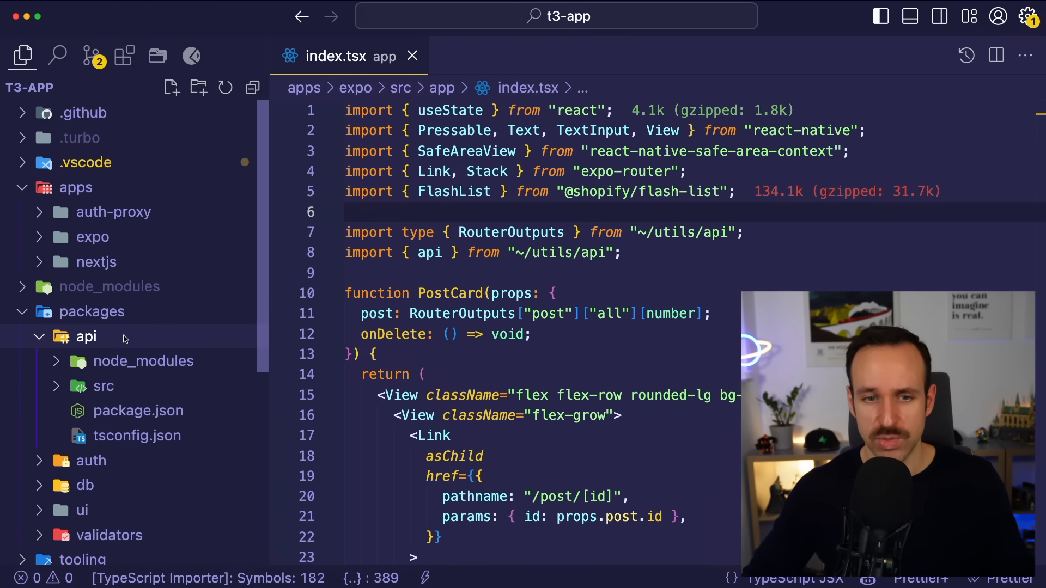
click(85, 386)
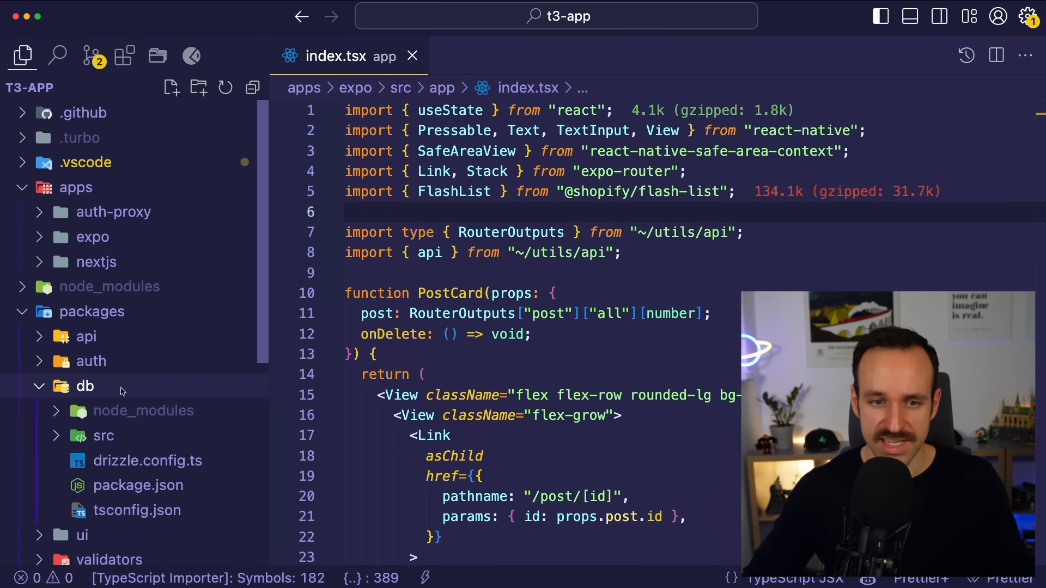
scroll(down, 3)
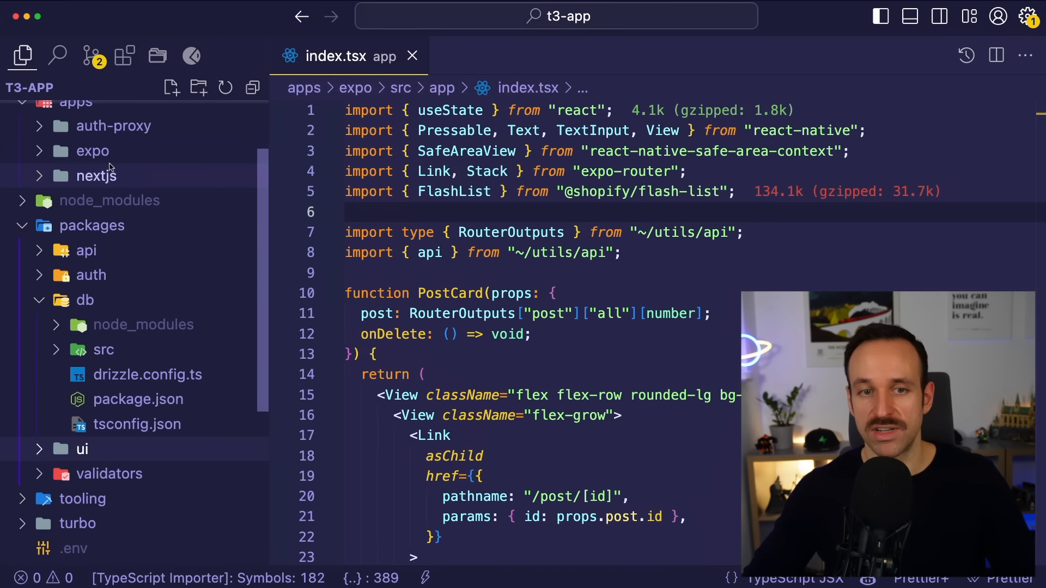
Step: Expand the apps/expo folder to list the Expo app's contents
click(92, 150)
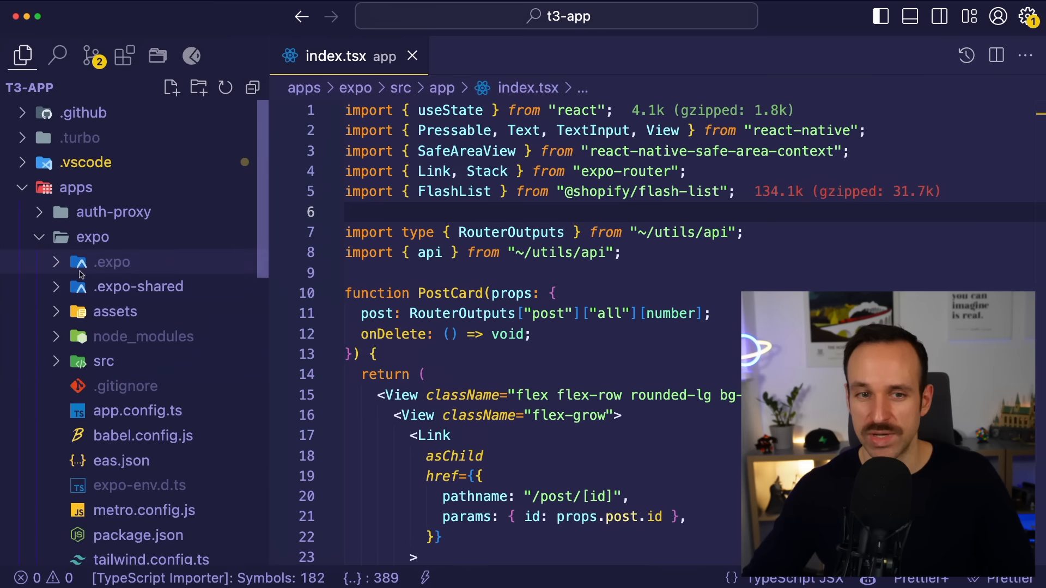
click(92, 237)
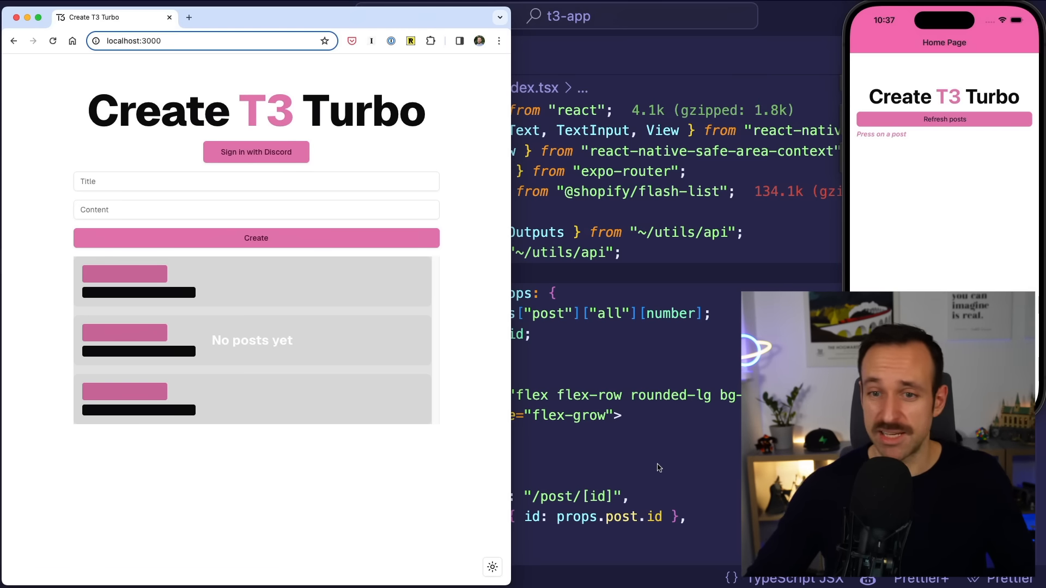
mouse_move(503, 358)
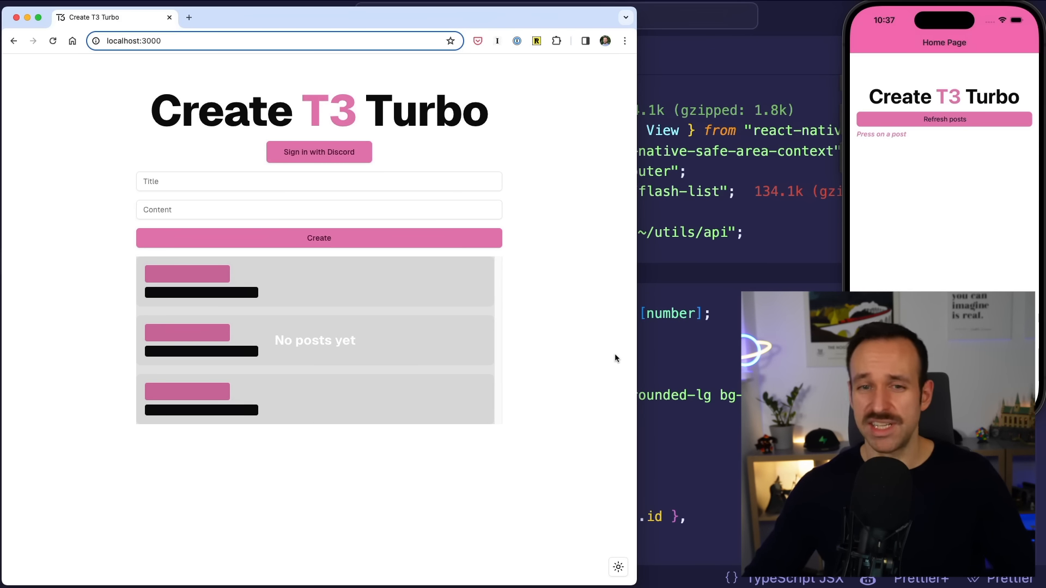
mouse_move(607, 364)
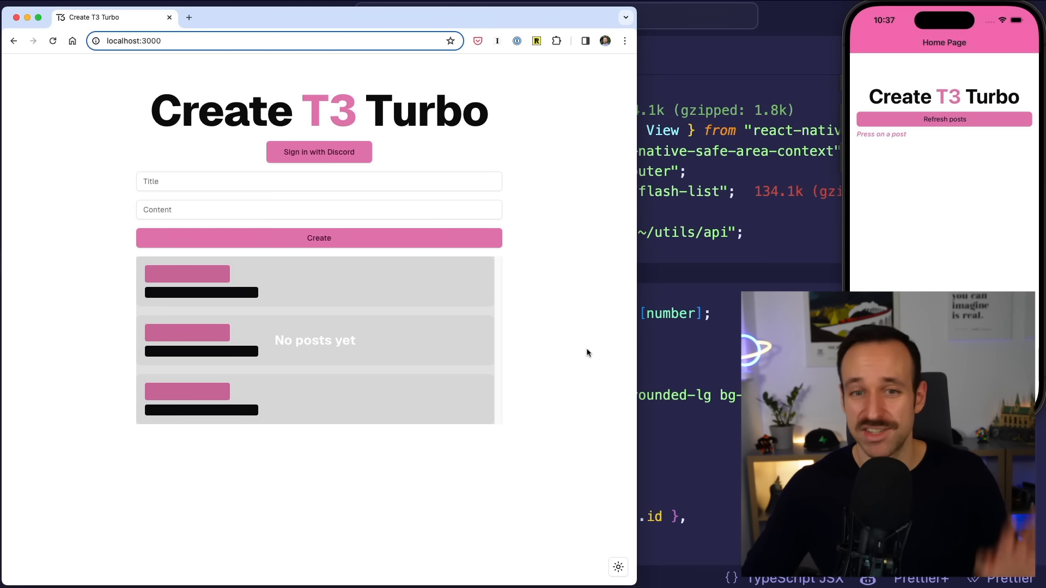
mouse_move(418, 11)
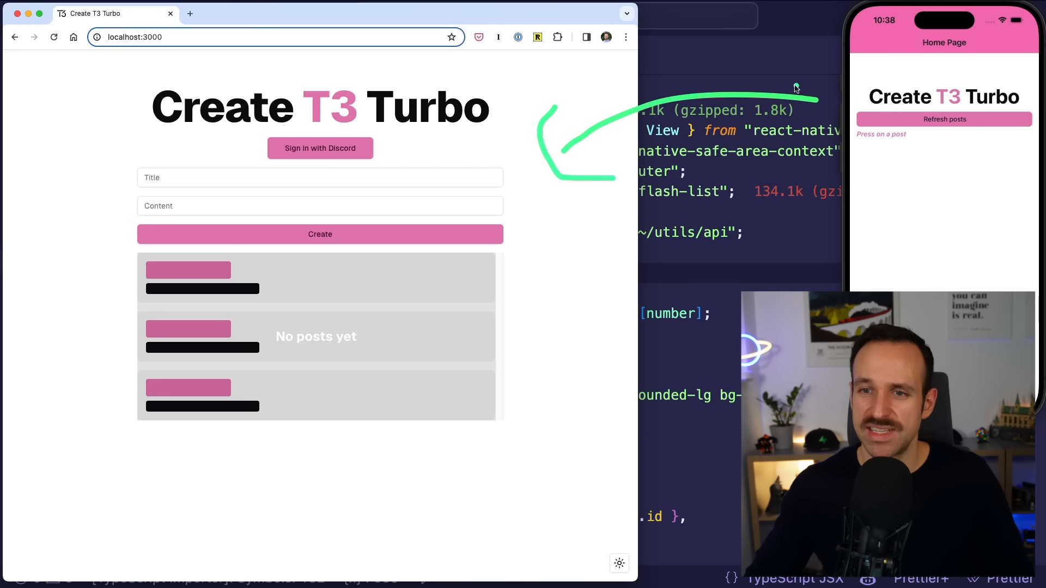
mouse_move(770, 68)
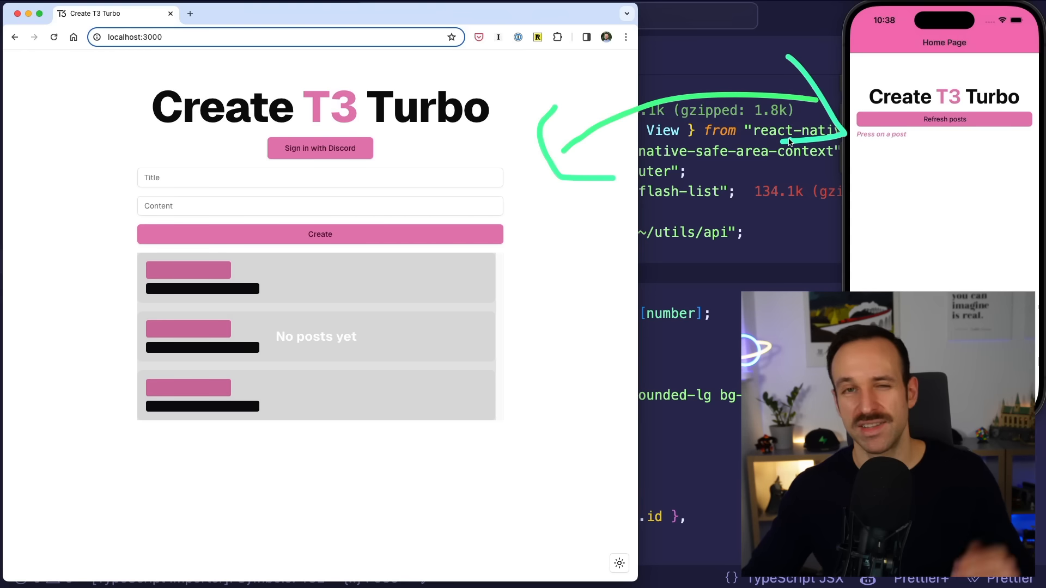
mouse_move(807, 186)
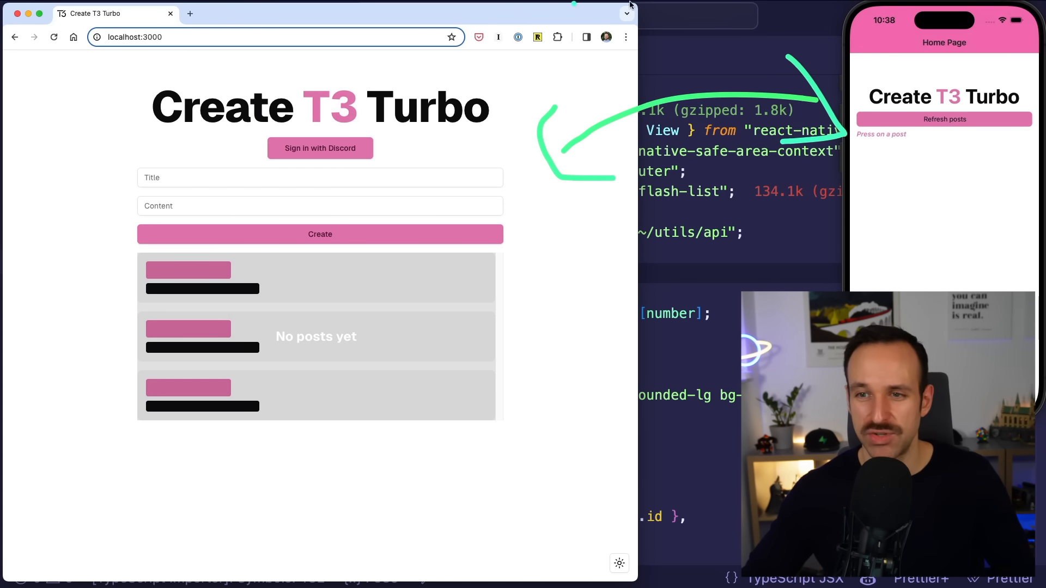
mouse_move(677, 122)
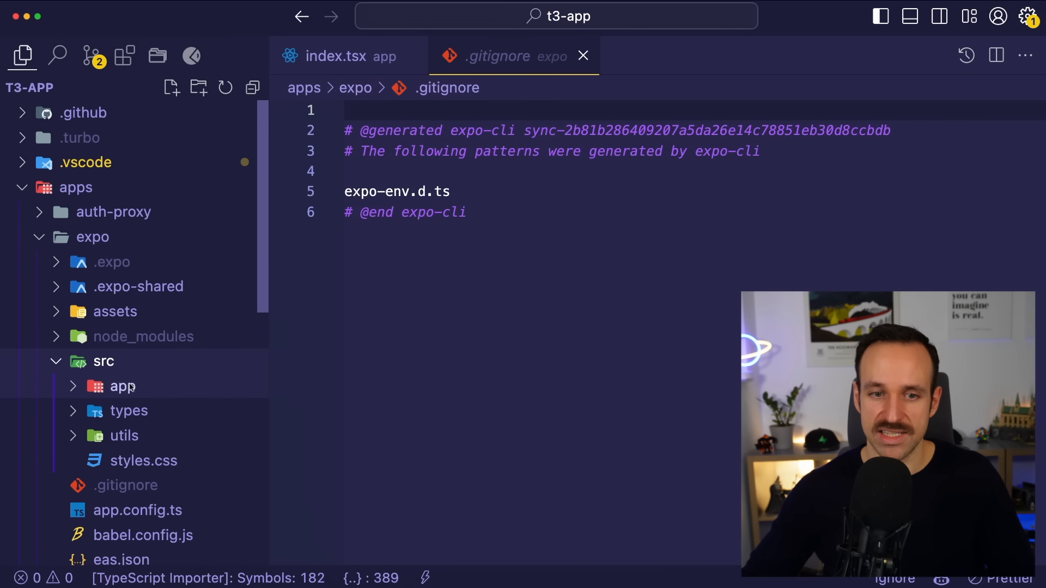
Step: Return to the Expo index.tsx code, then browse apps/nextjs/src/app and select page.tsx
click(340, 55)
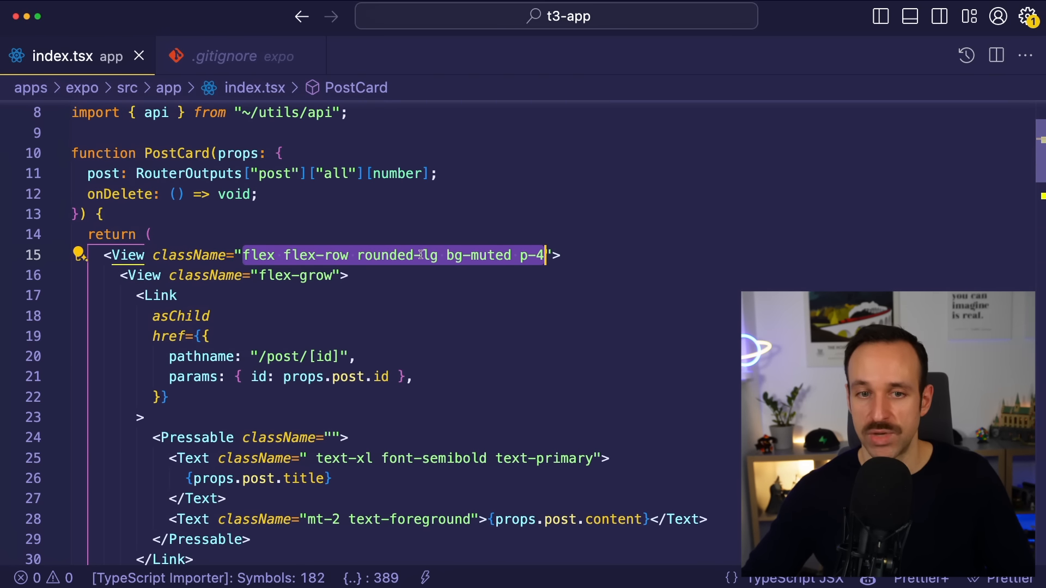
click(22, 56)
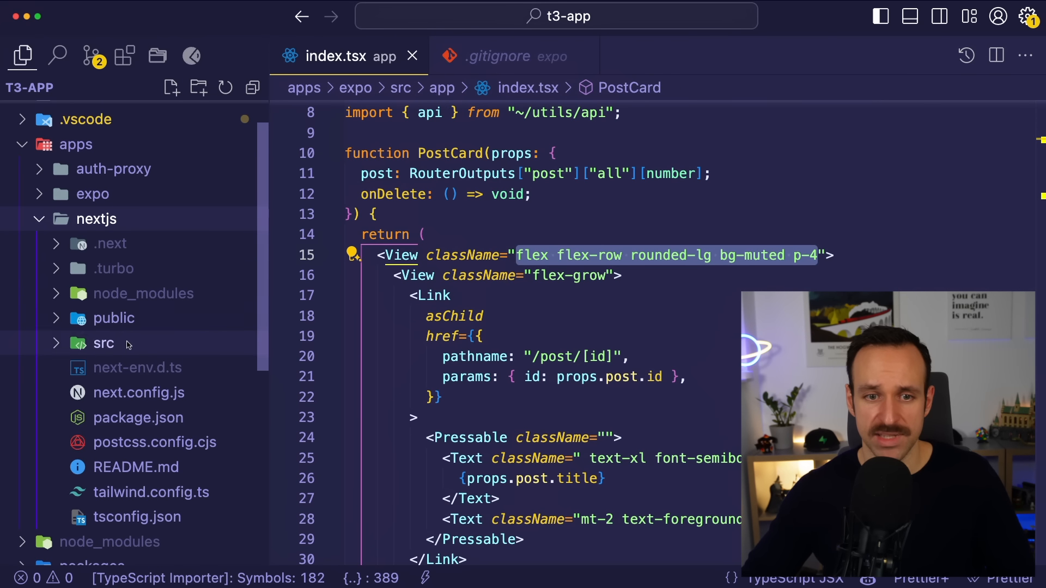
click(104, 344)
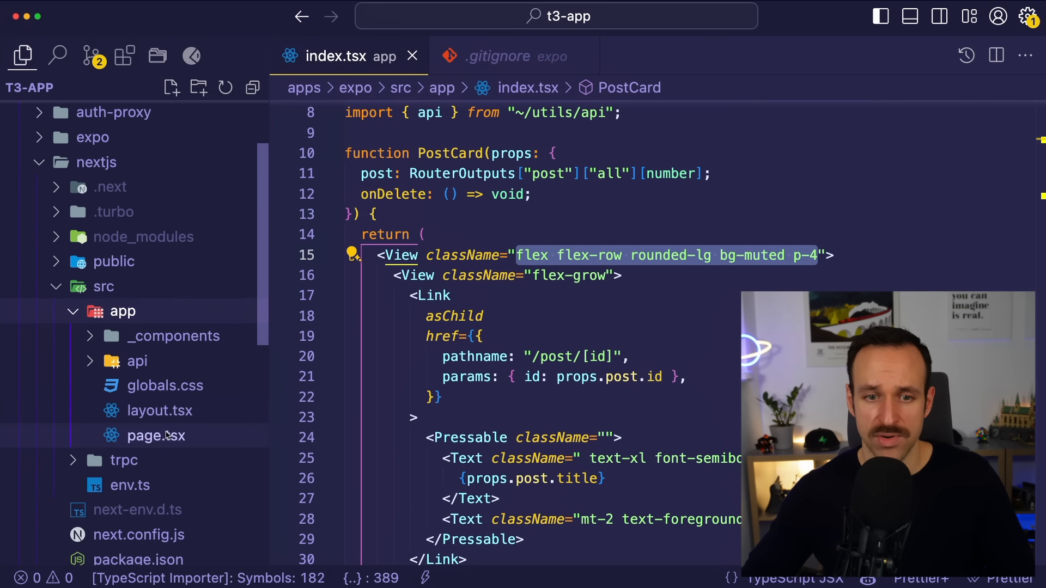
click(157, 436)
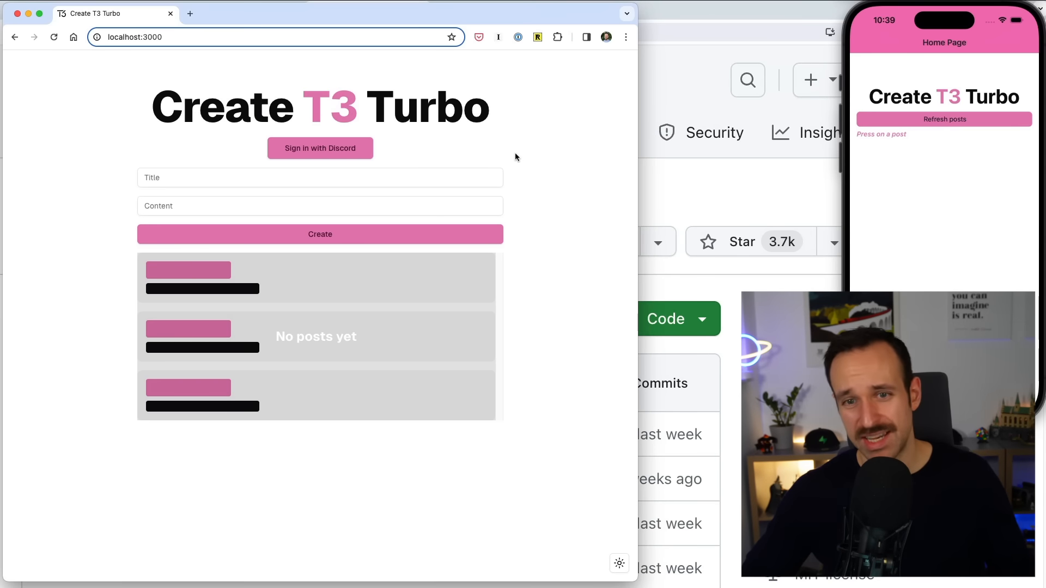
mouse_move(693, 79)
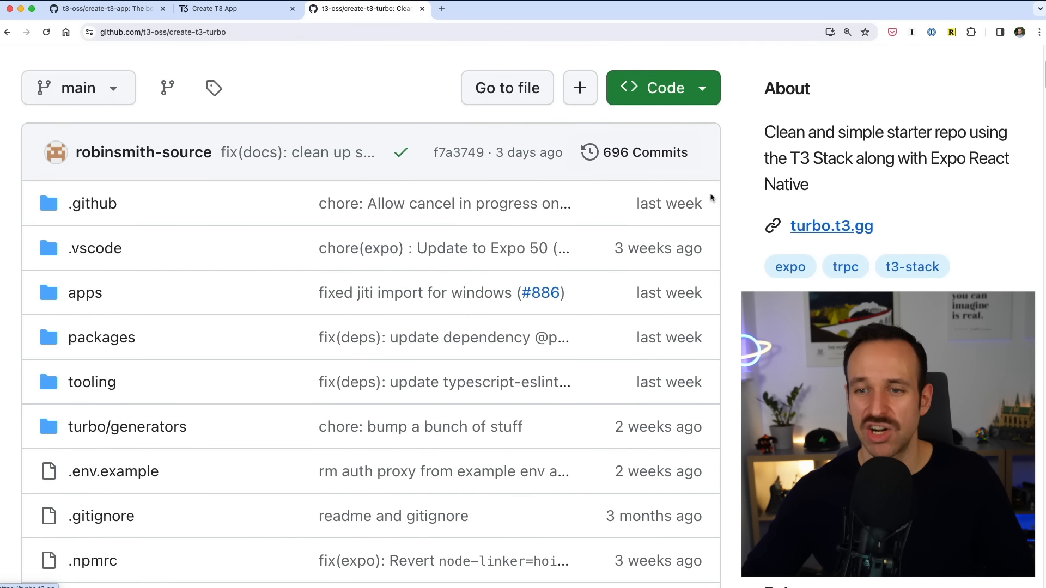
Step: Revisit the create-t3-app repository page and then the create.t3.gg website
click(226, 9)
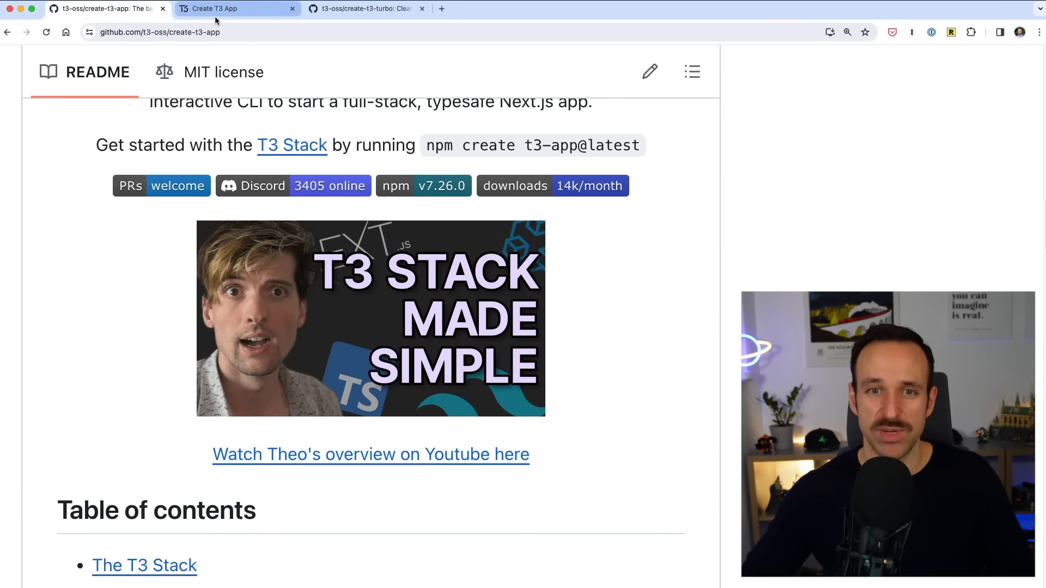
click(233, 9)
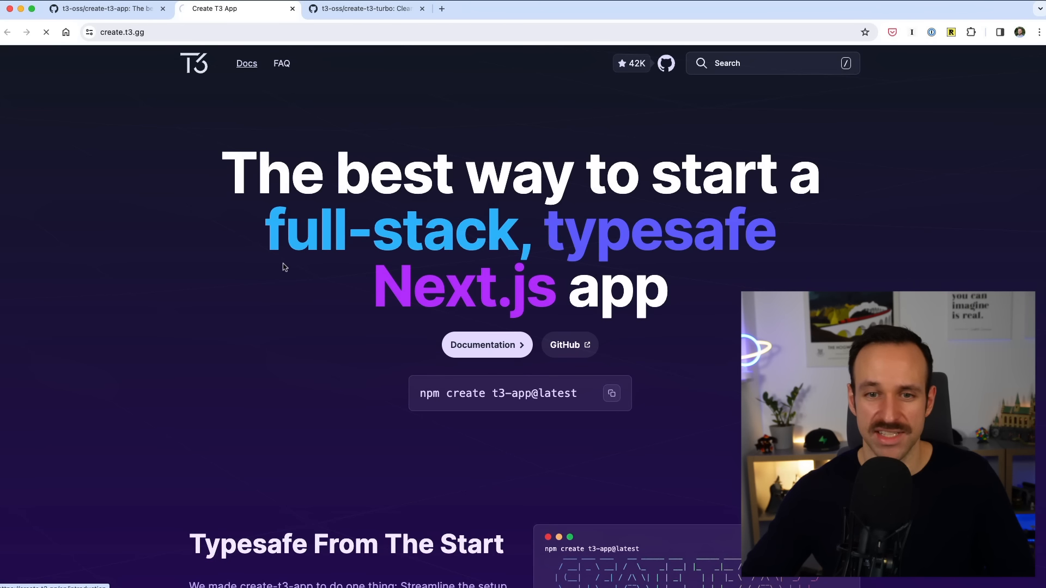
click(482, 345)
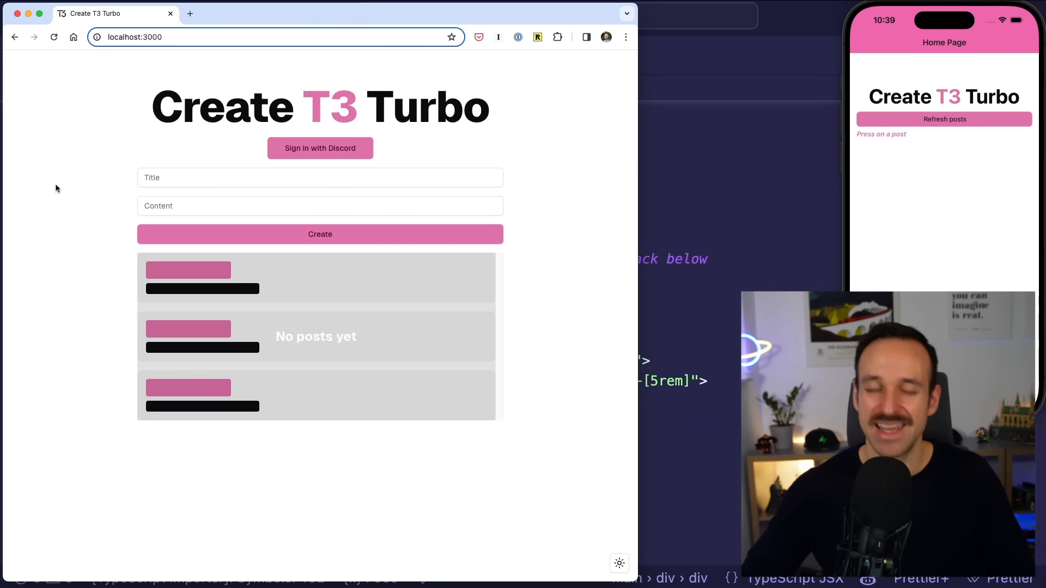
mouse_move(318, 160)
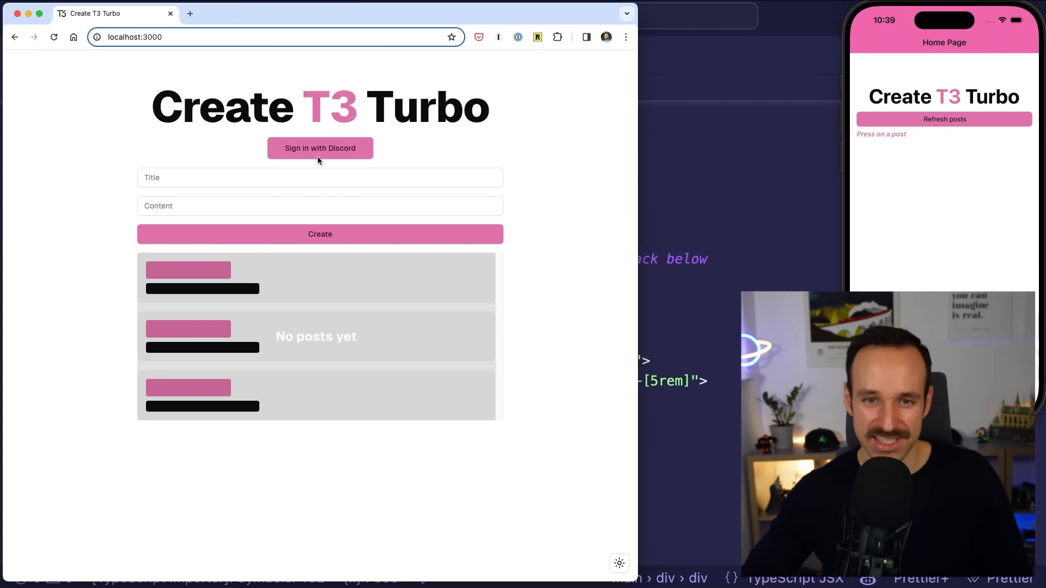
Step: Start 'Sign in with Discord' on localhost:3000, then return to apps/nextjs/src/app/page.tsx in the editor
click(320, 148)
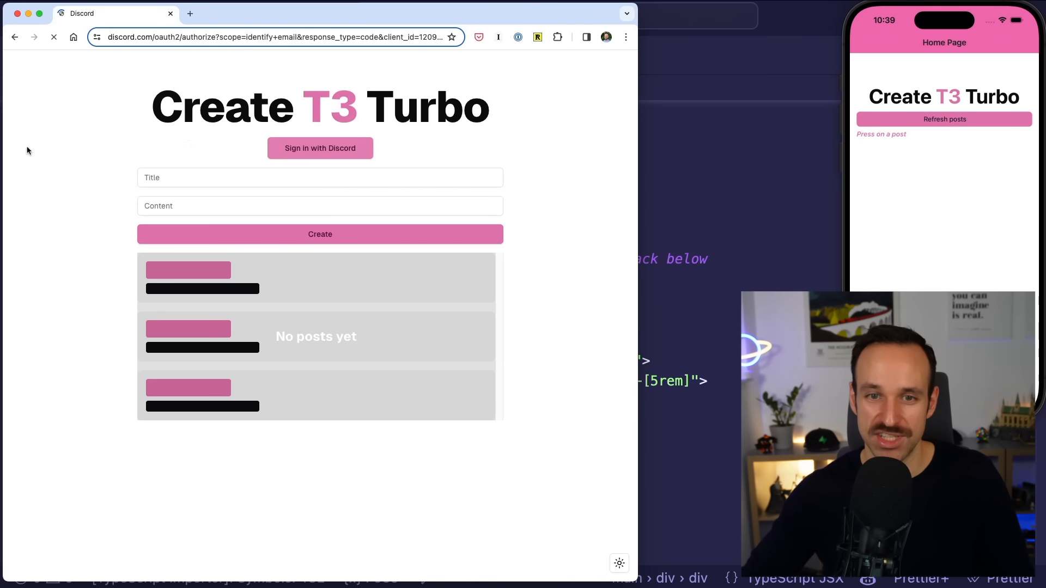
click(319, 147)
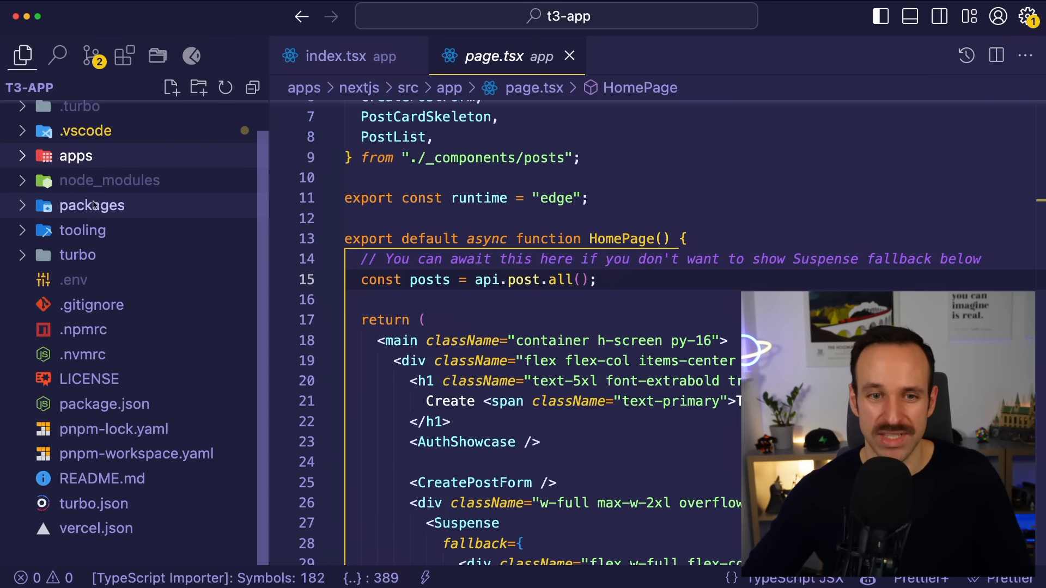
click(91, 204)
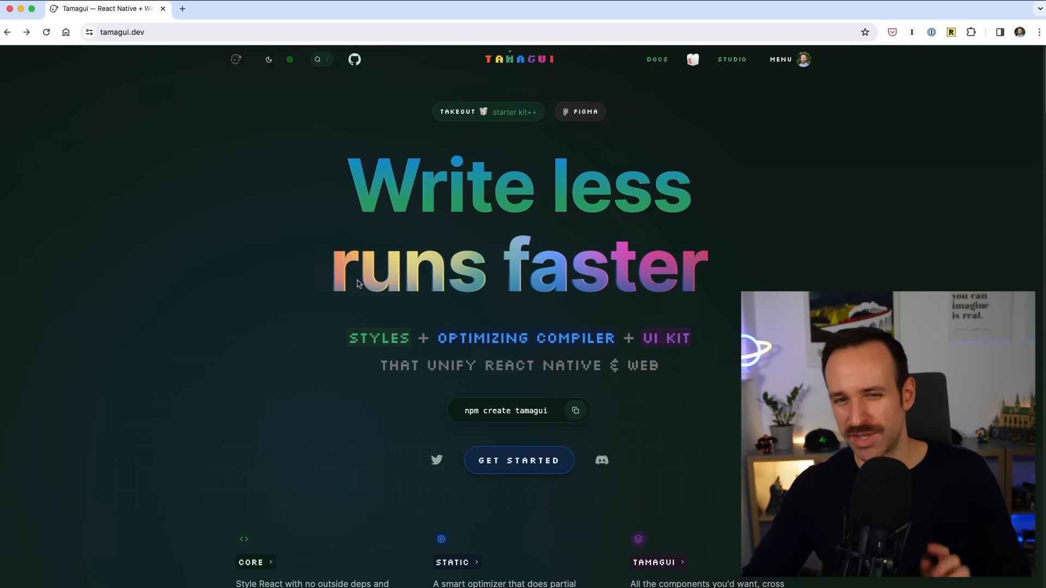
mouse_move(327, 190)
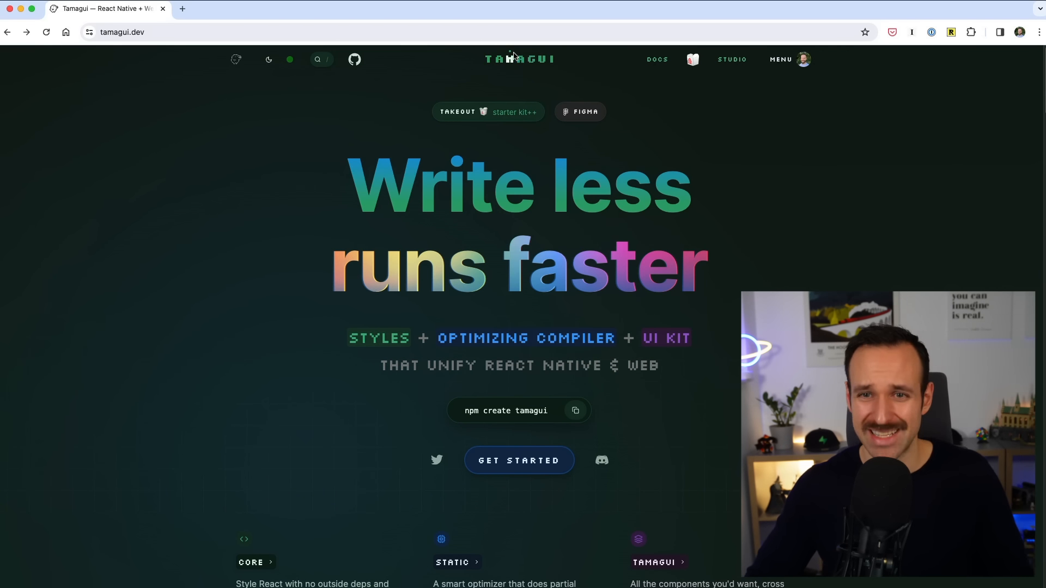
scroll(down, 3)
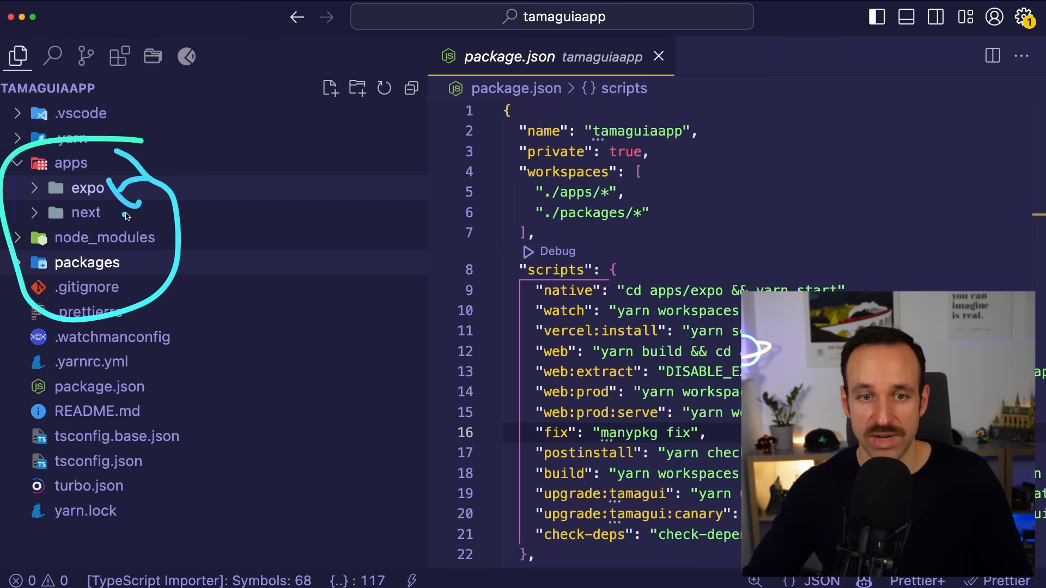
Step: Expand the tamaguiapp packages folder and its ui package to show app, config and ui
click(87, 262)
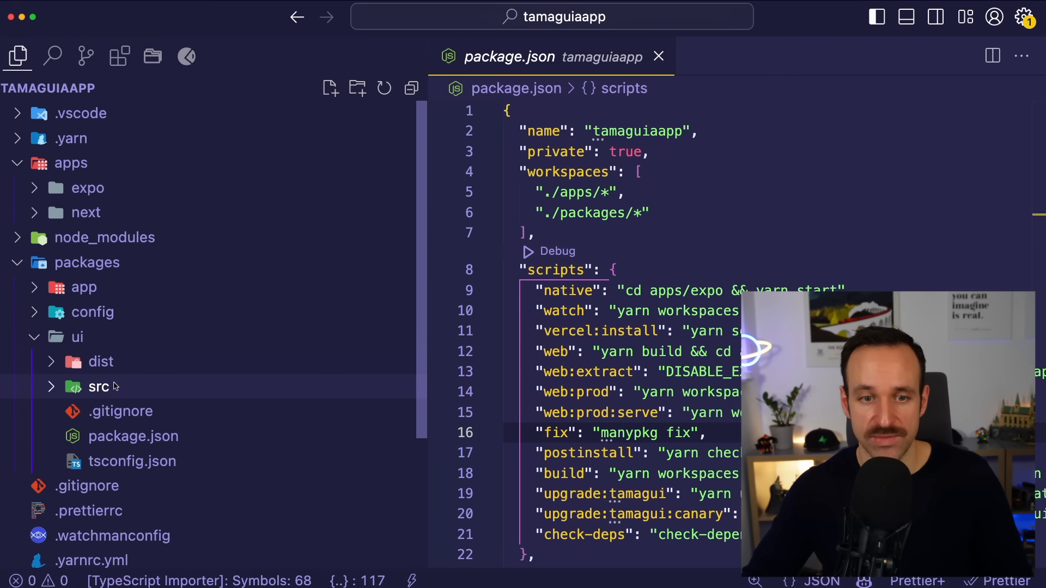
click(100, 387)
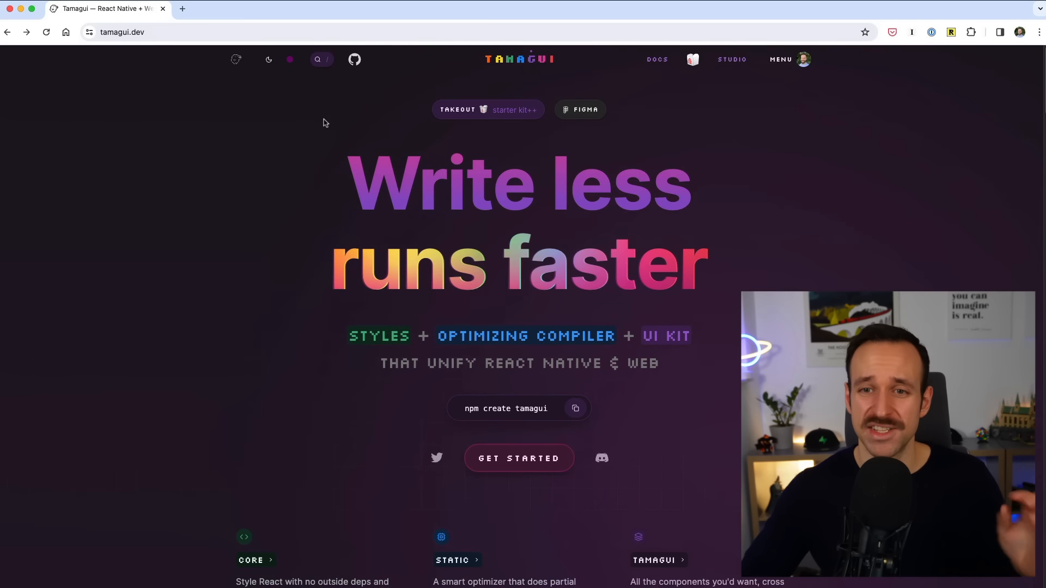
Step: Switch the Tamagui site's colour theme and browse the Takeout starter kit page
click(290, 59)
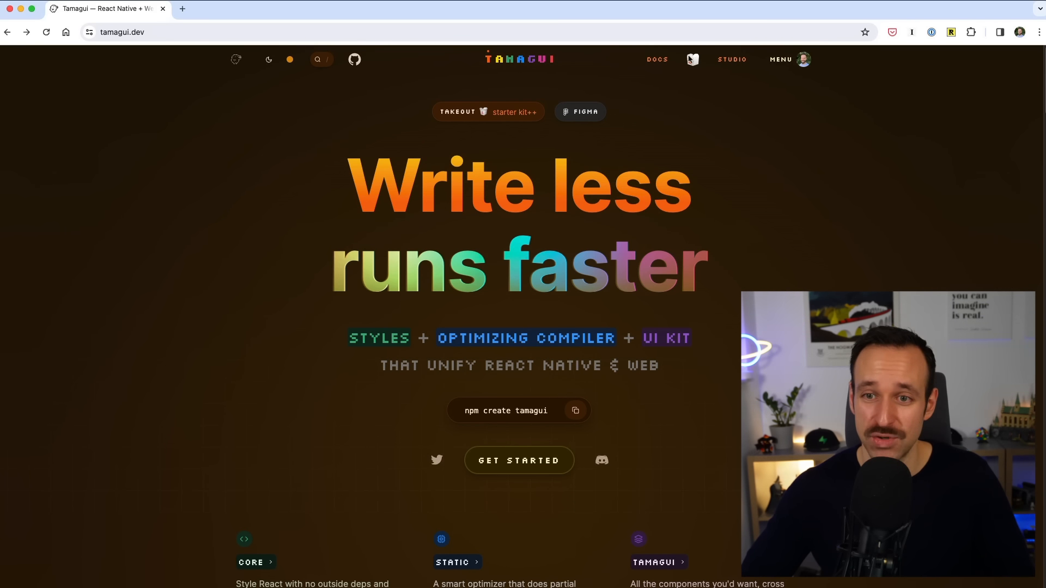
click(456, 111)
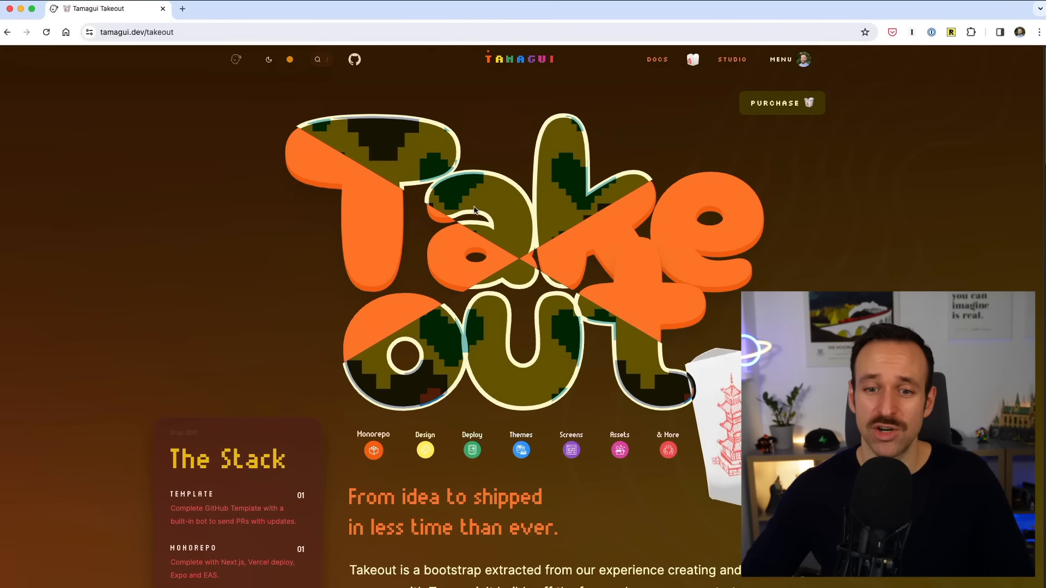
scroll(down, 3)
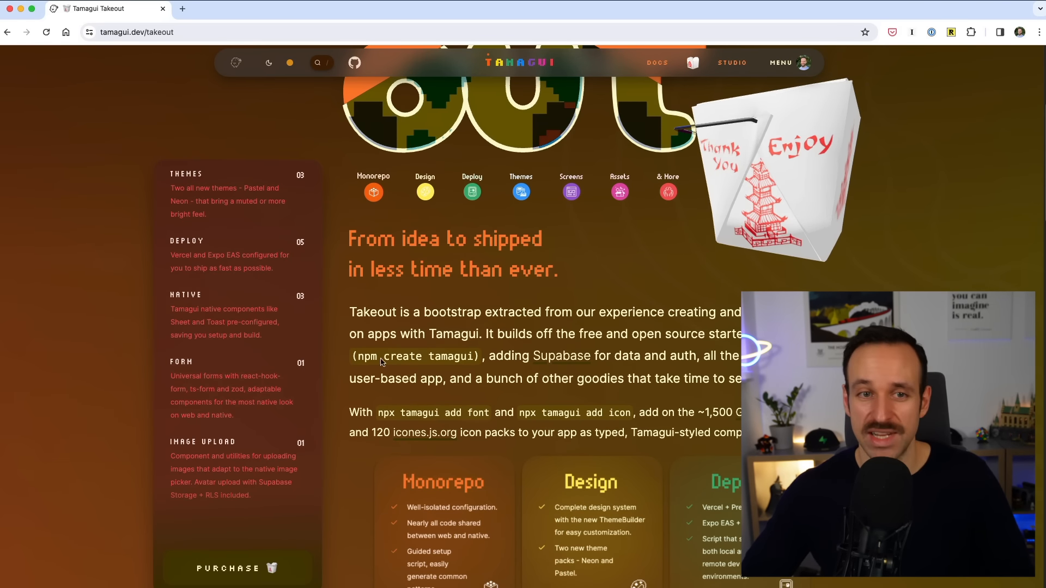
scroll(down, 3)
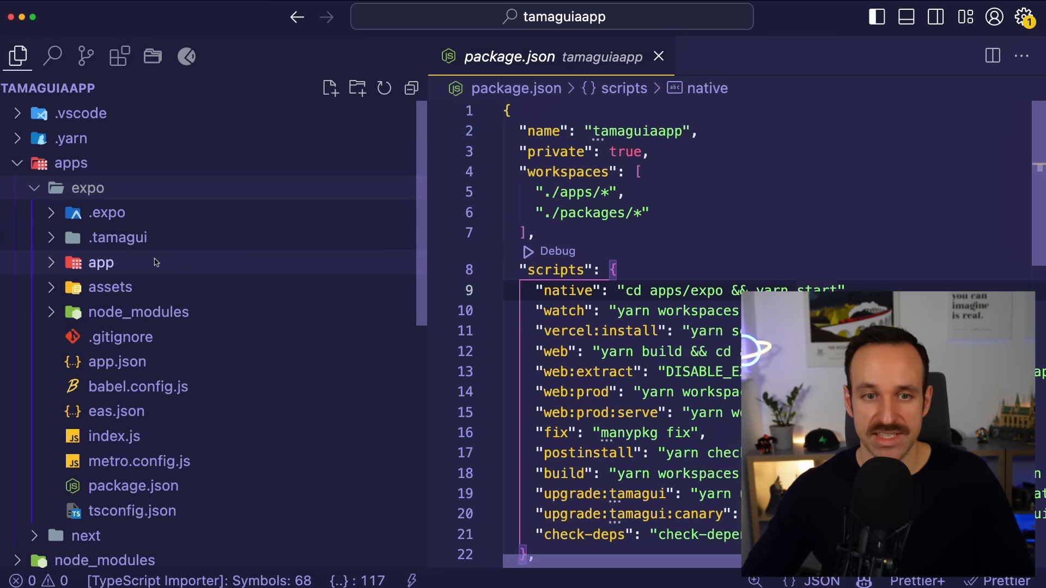
Step: Compare apps/expo/app/index.tsx with apps/next/pages/index.tsx and review the shared HomeScreen in packages/app/features/home/screen.tsx
click(135, 337)
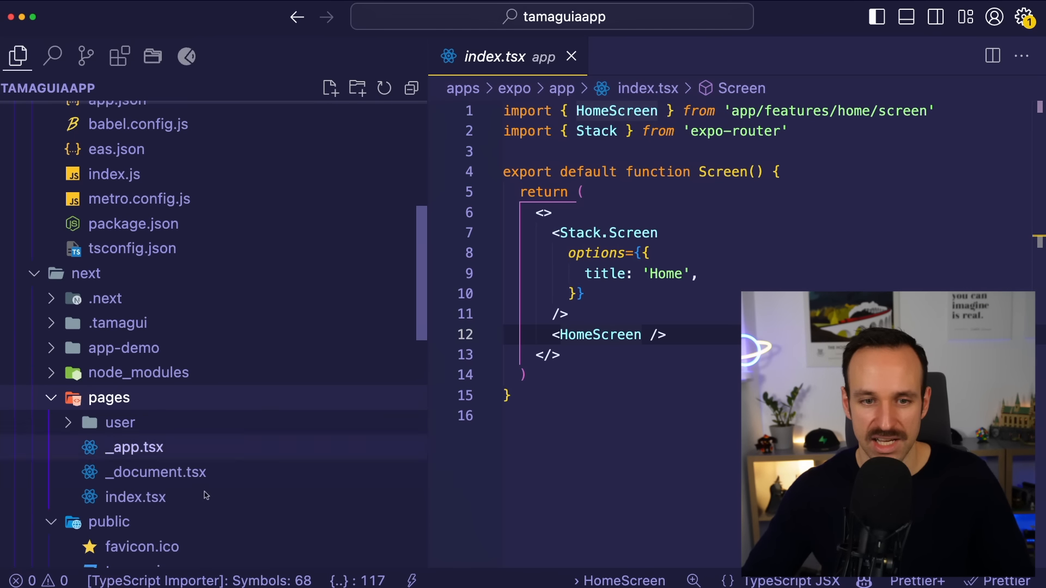
click(135, 497)
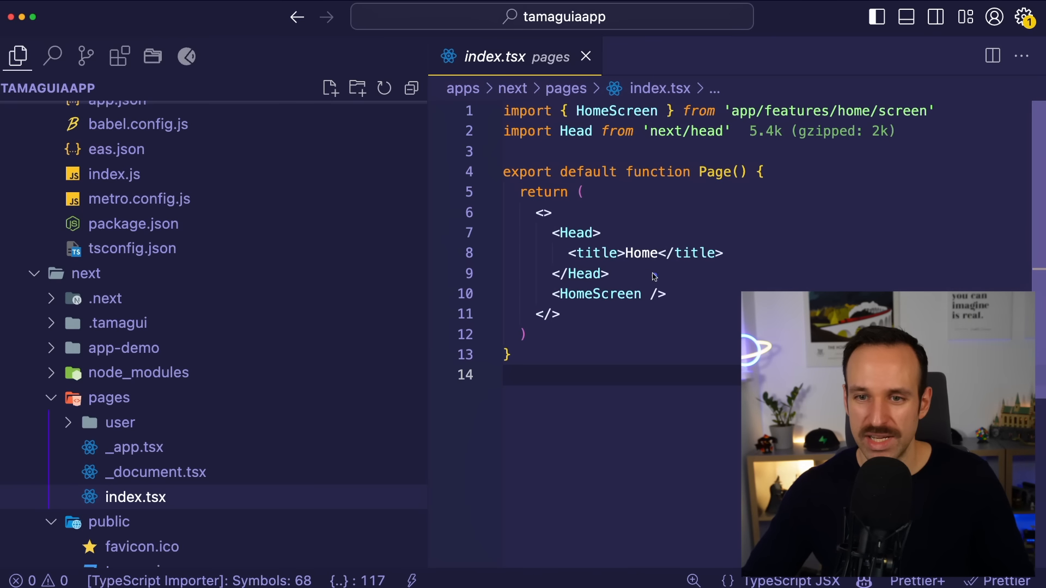
mouse_move(738, 298)
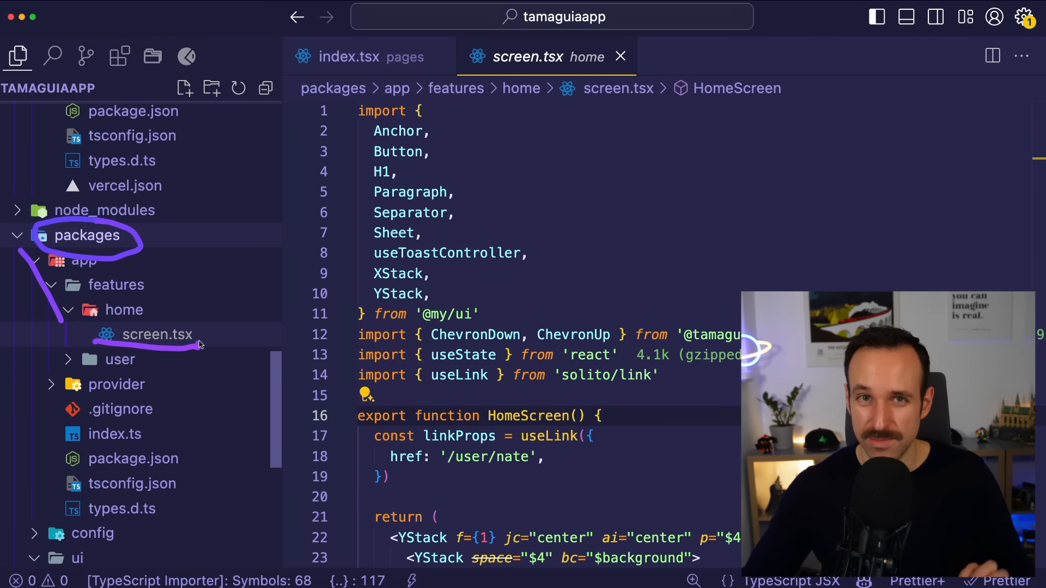
scroll(down, 3)
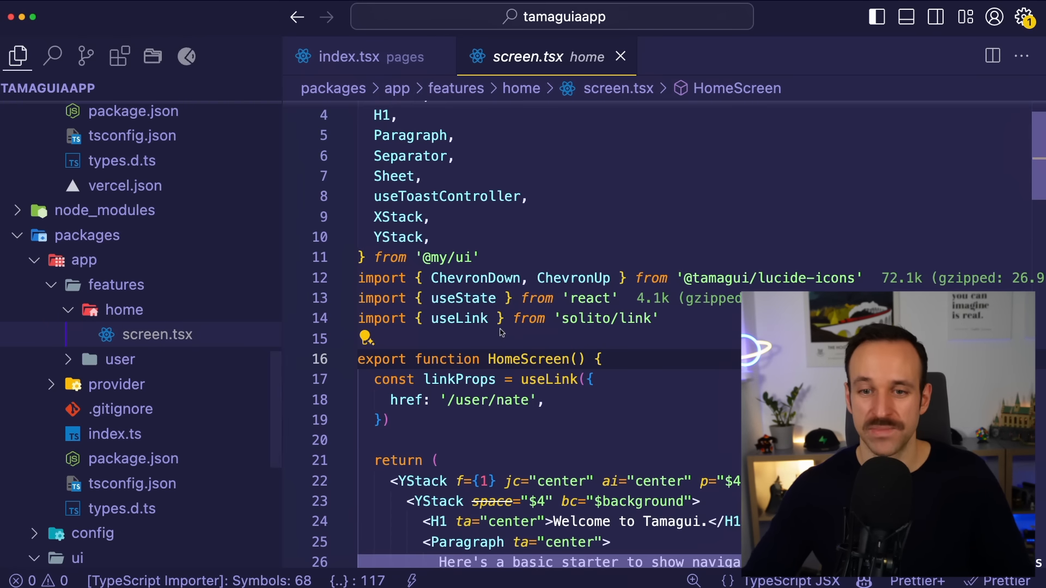
scroll(down, 3)
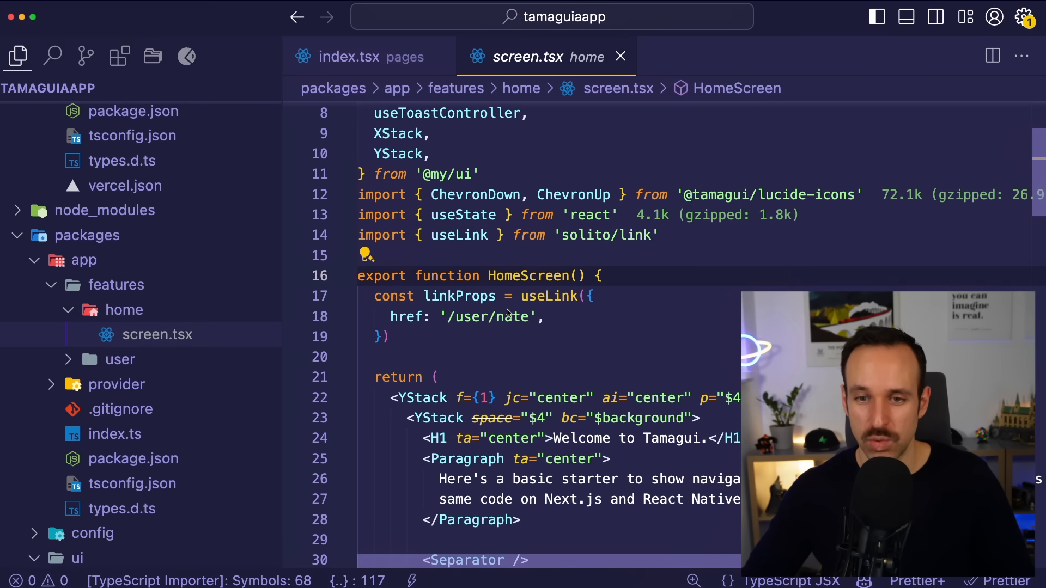
click(16, 56)
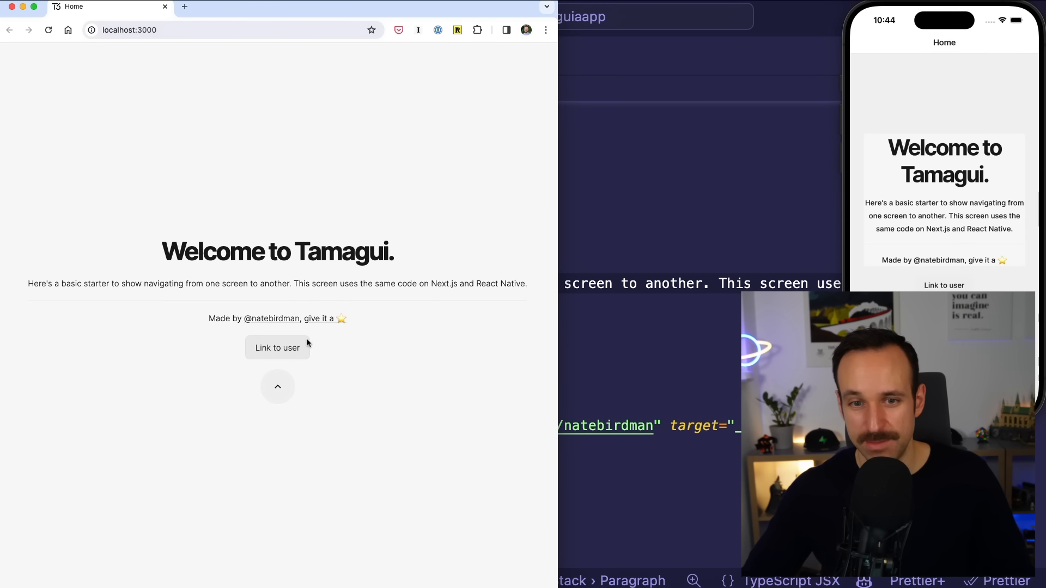
Step: Navigate to the user page for nate and back home on web, then open the user page in the iOS simulator
click(277, 347)
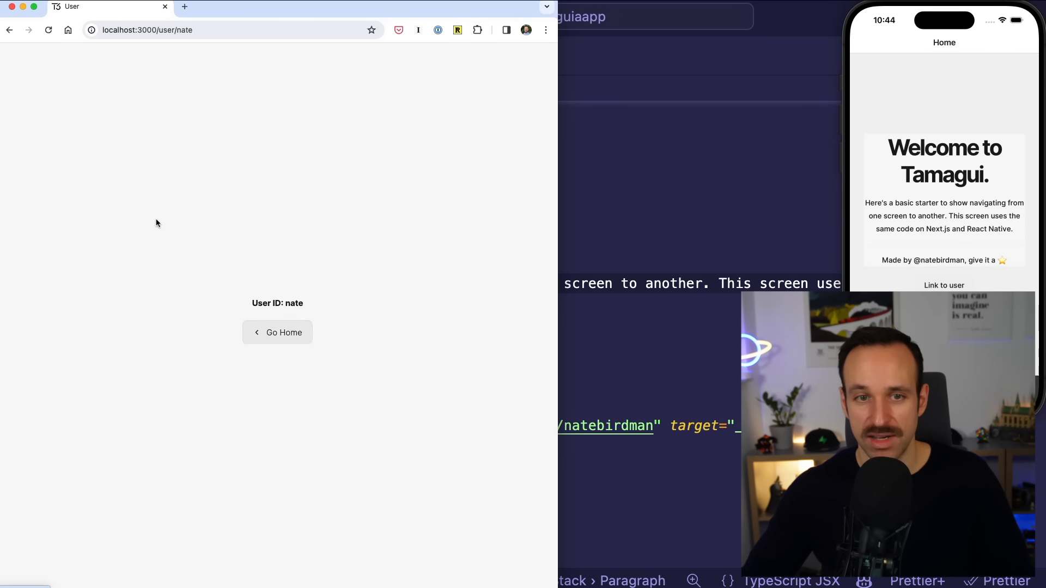
click(276, 333)
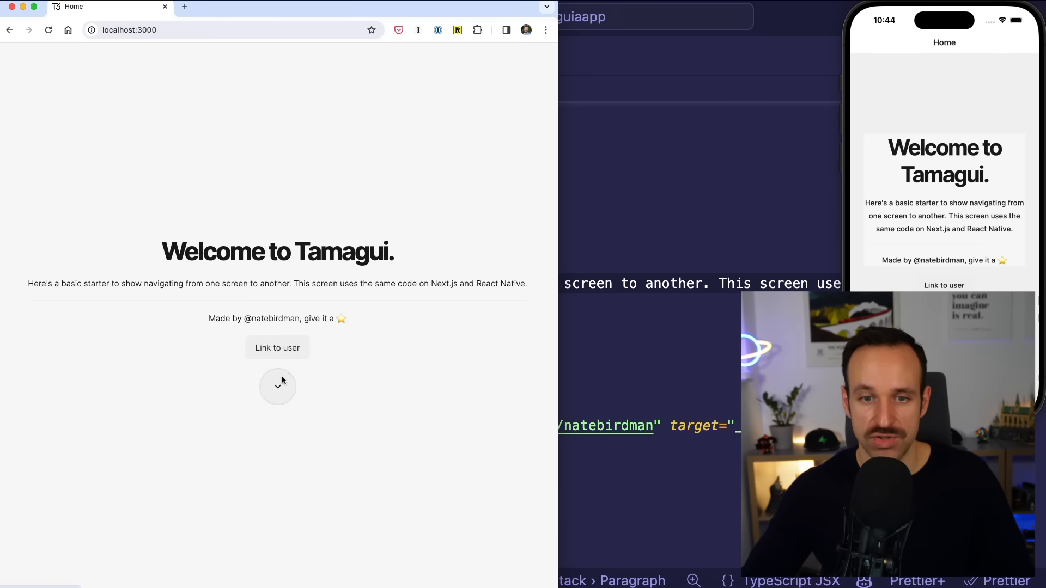
click(276, 386)
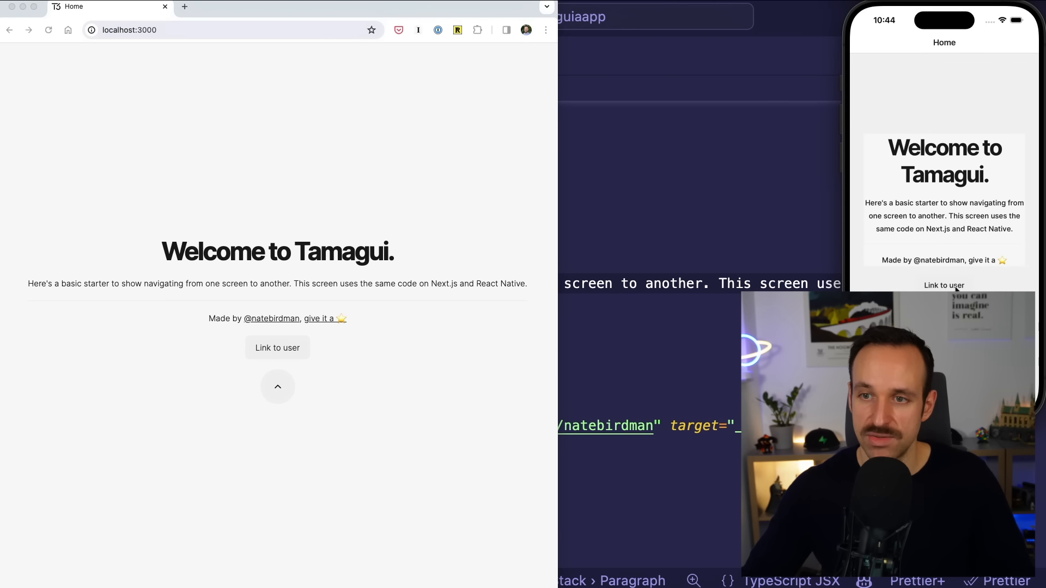
click(943, 284)
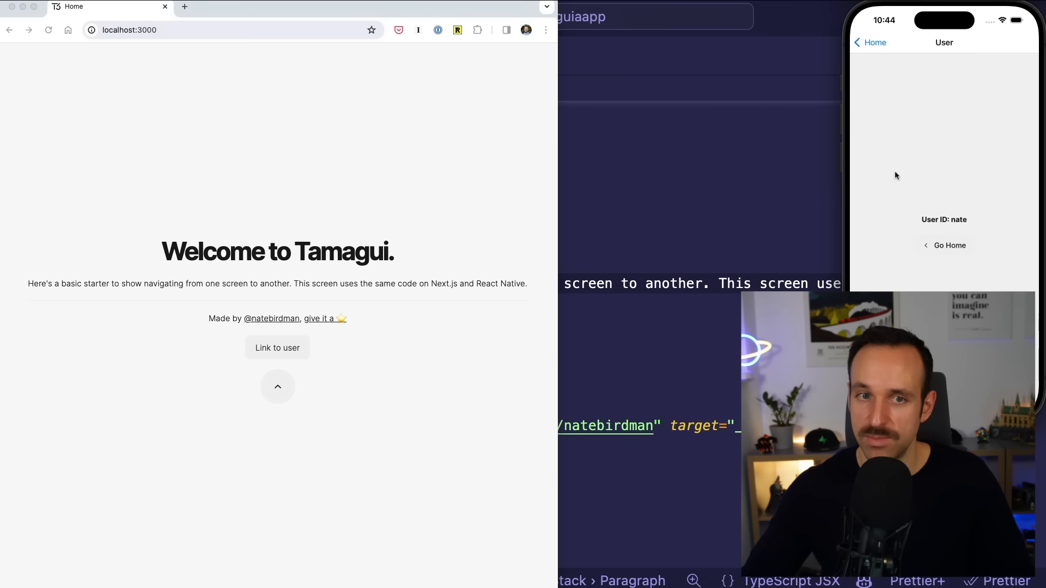
mouse_move(949, 72)
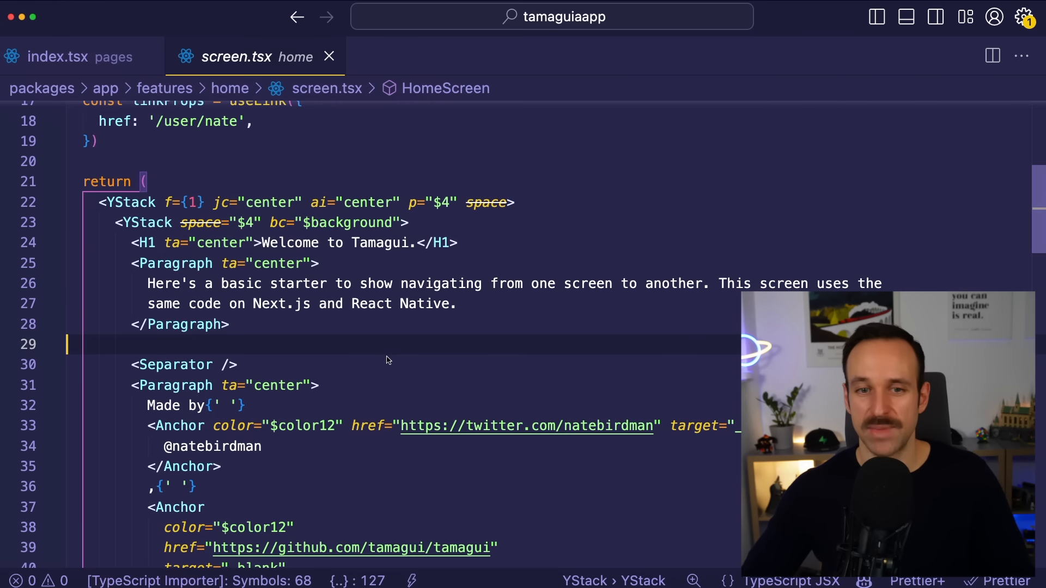
mouse_move(85, 21)
text(Galaxies)
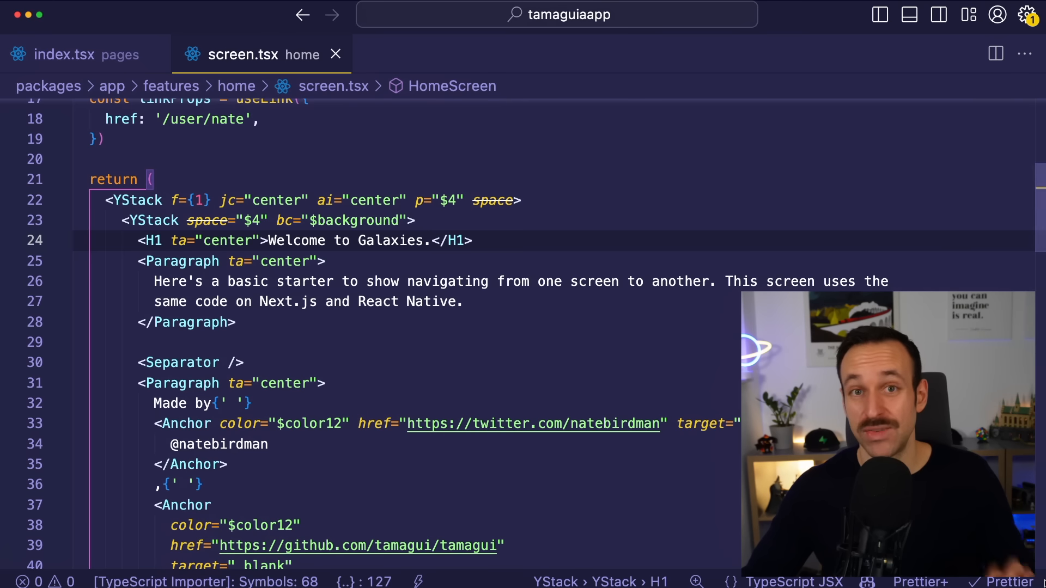
mouse_move(570, 450)
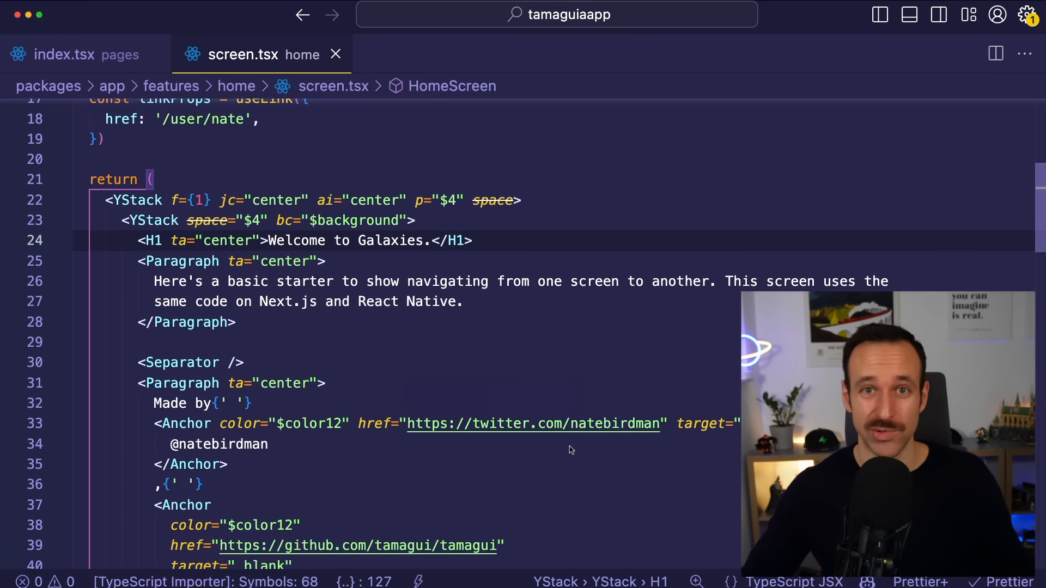
Step: Show the file tree, expand apps > next > pages, and open index.tsx rendering the shared HomeScreen
click(24, 53)
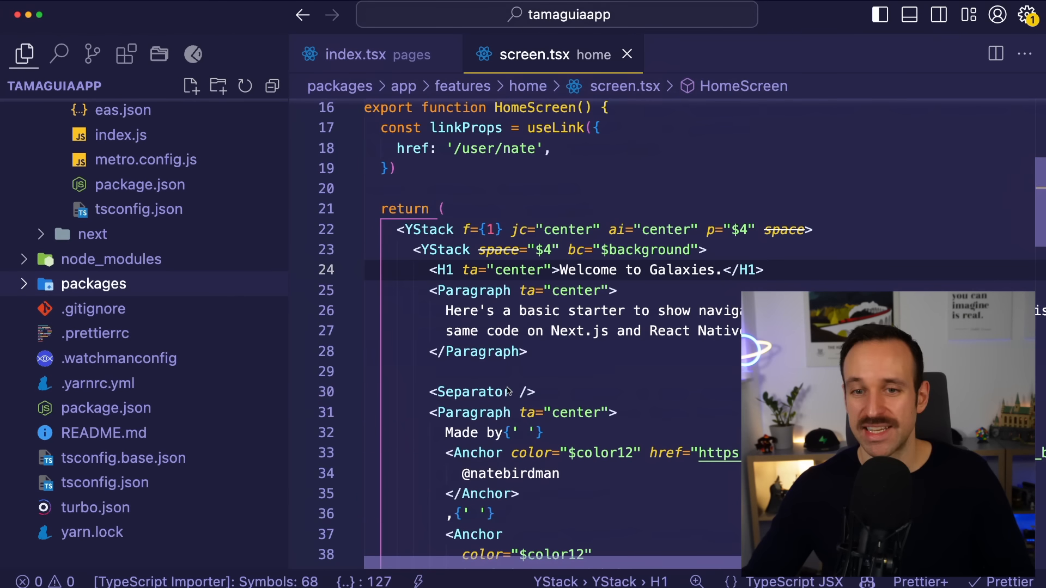
scroll(down, 3)
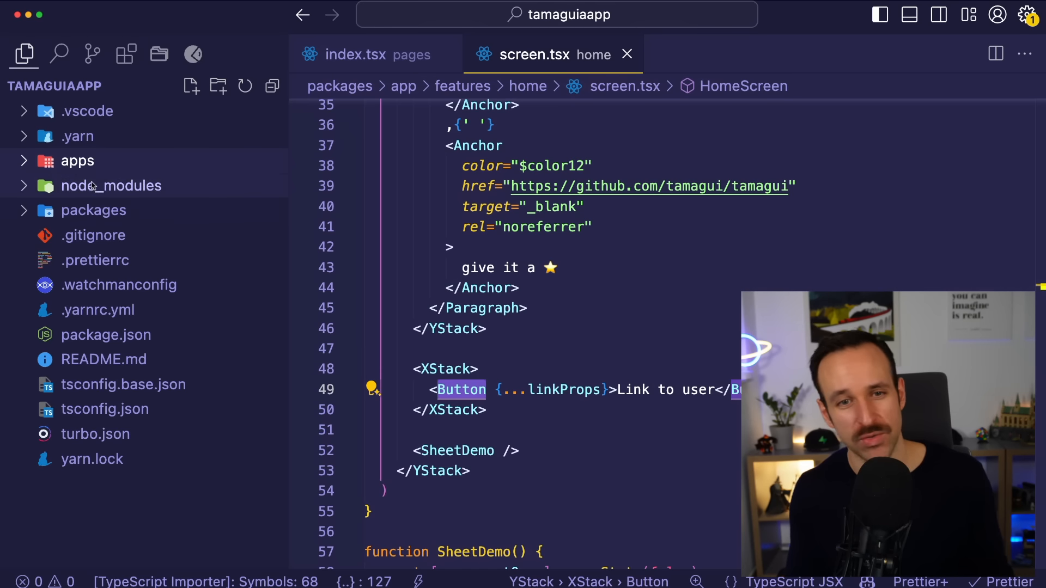
click(77, 161)
text(useToastController,)
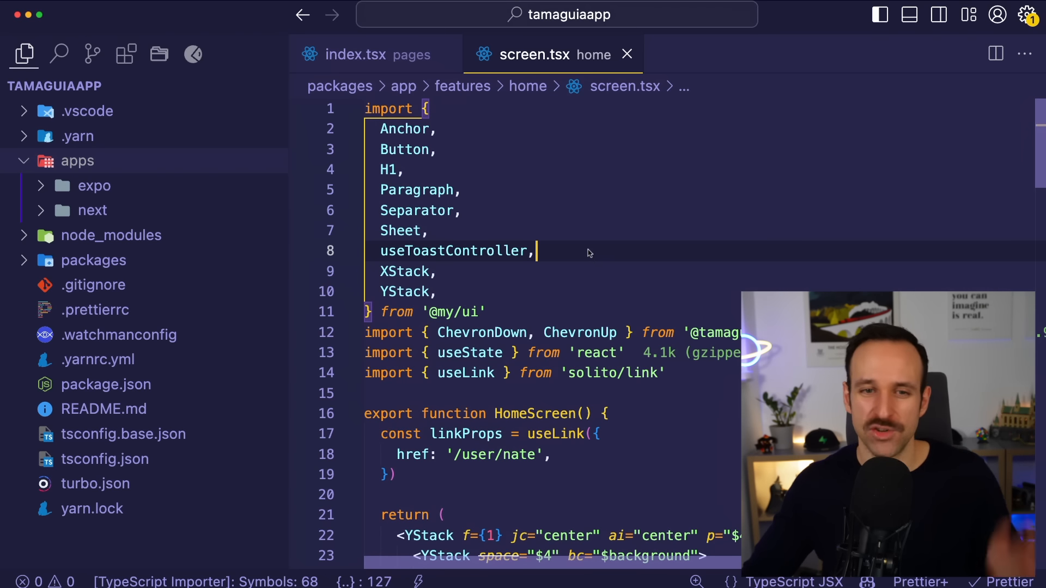
scroll(down, 3)
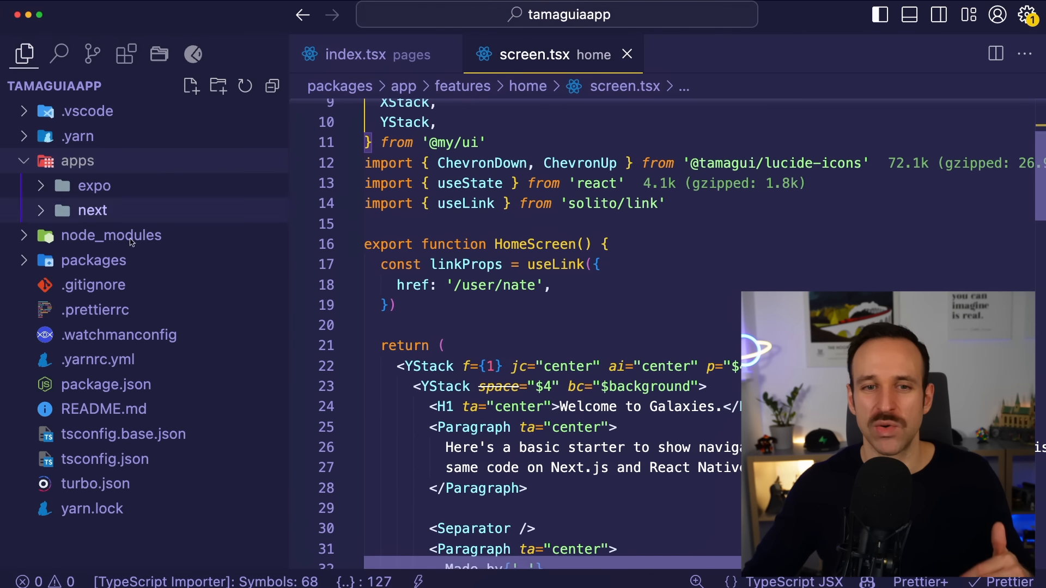
click(362, 54)
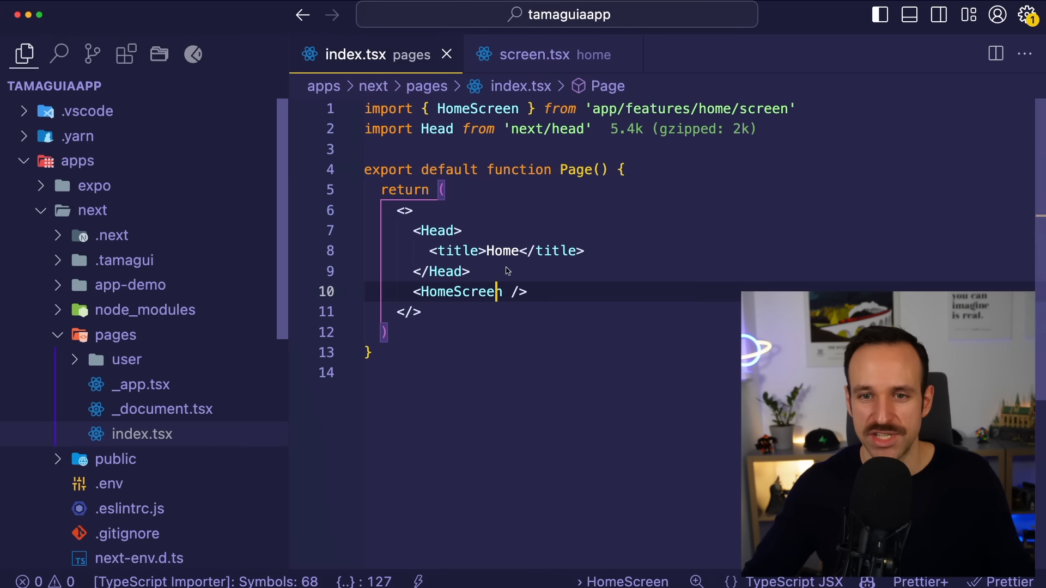
Step: Return to the shared screen.tsx HomeScreen with its solito/link useLink import
click(546, 54)
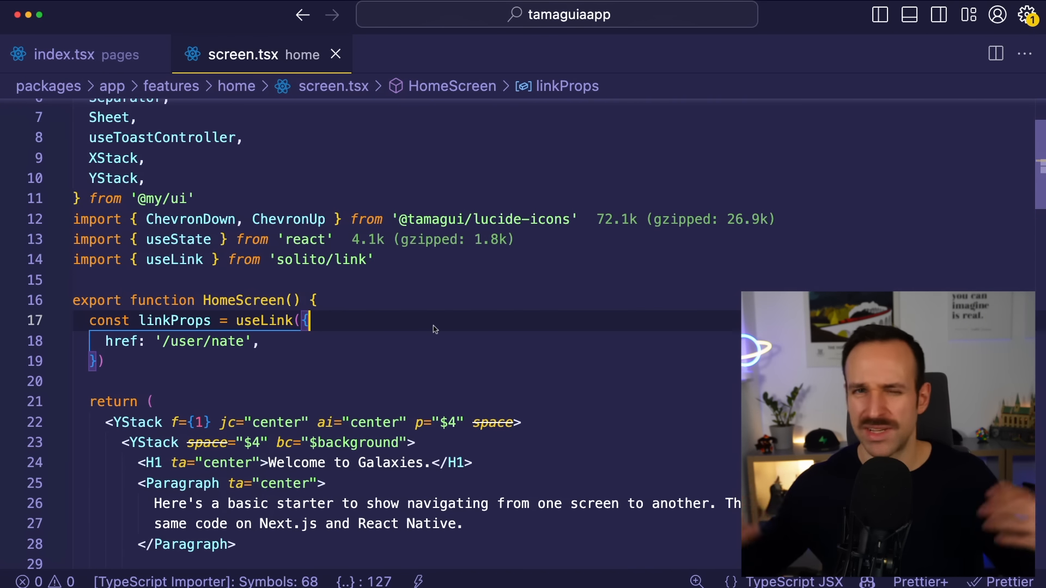
mouse_move(433, 314)
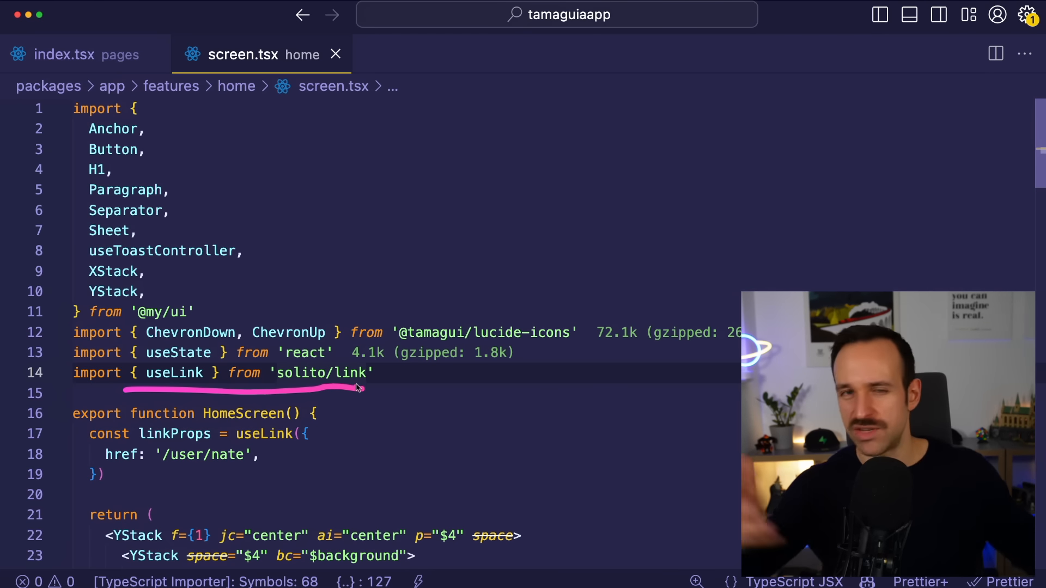
mouse_move(176, 380)
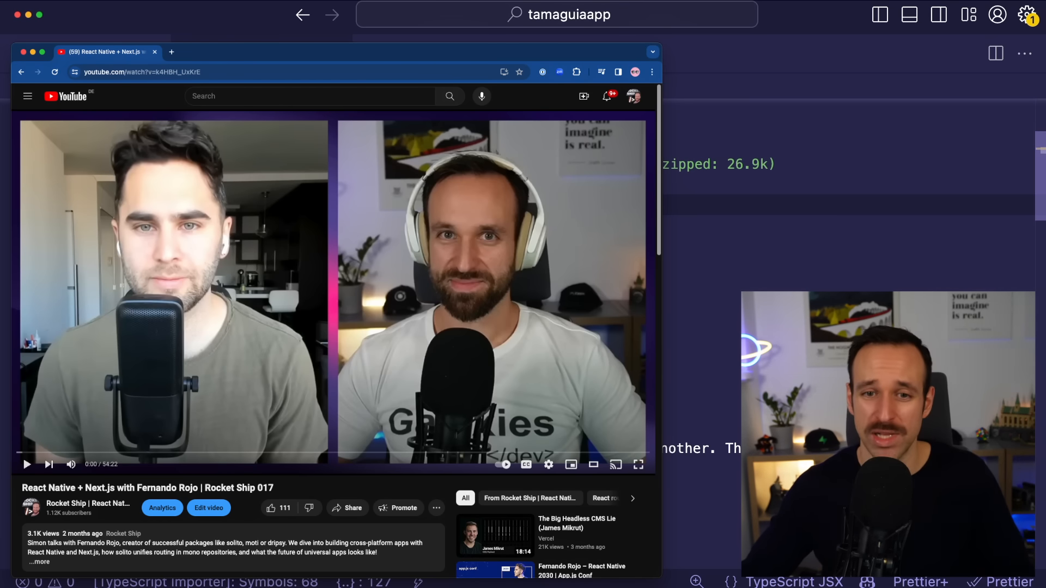
click(239, 54)
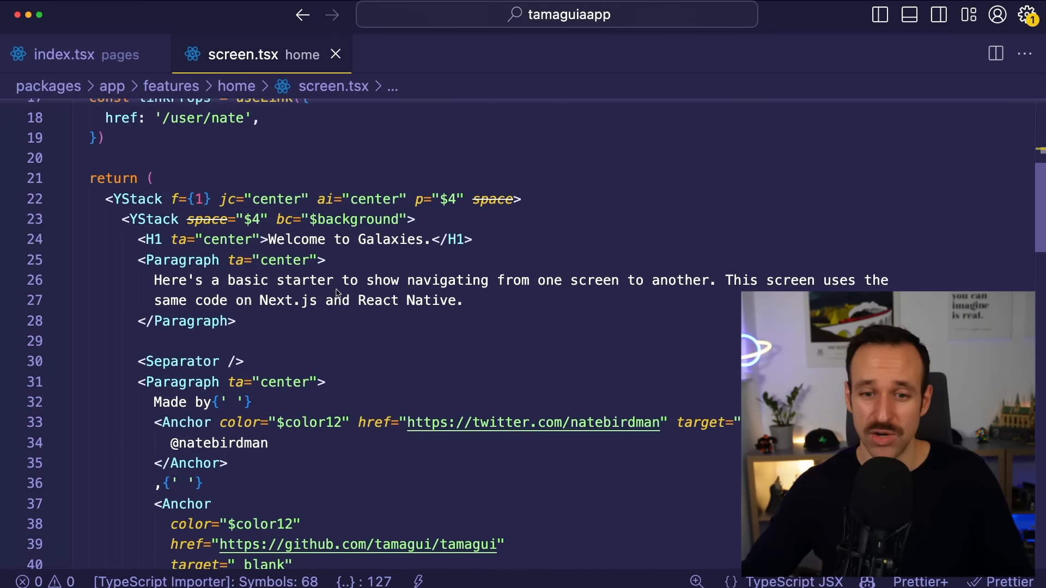
Step: Scroll through final-app's root _layout.tsx to review its Stack screen setup
scroll(down, 3)
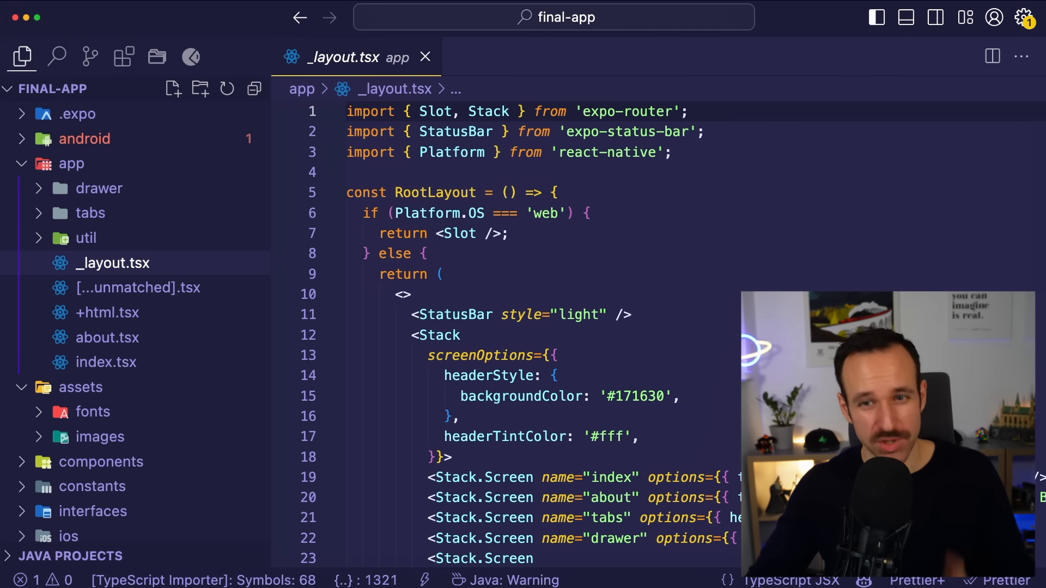
Step: Show the running web app at localhost:8081/drawer/list beside the layout code
click(494, 396)
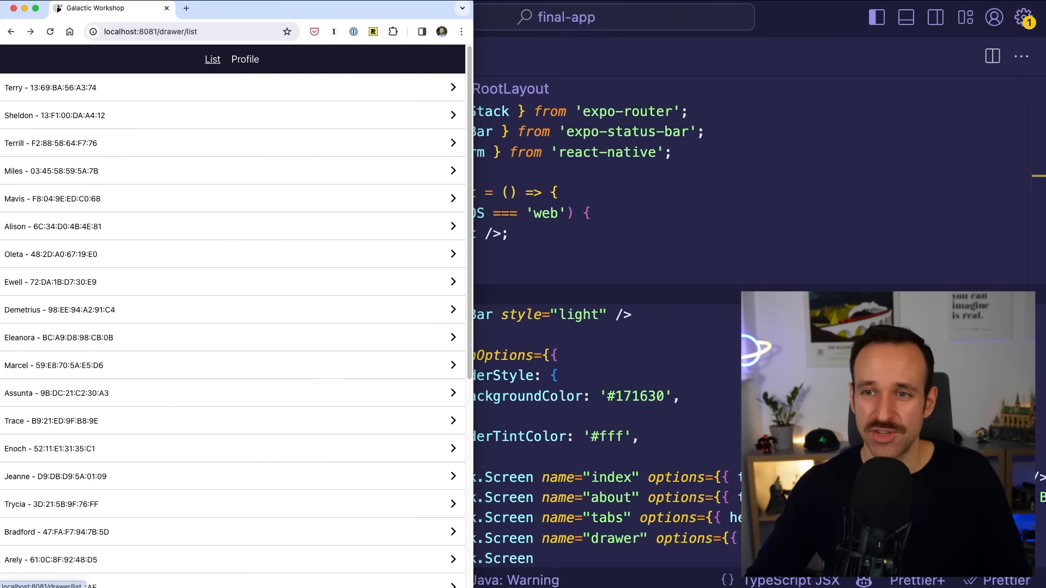
Step: Load the Workshop App home on web and toggle the drawer over the list in the iOS simulator
click(163, 31)
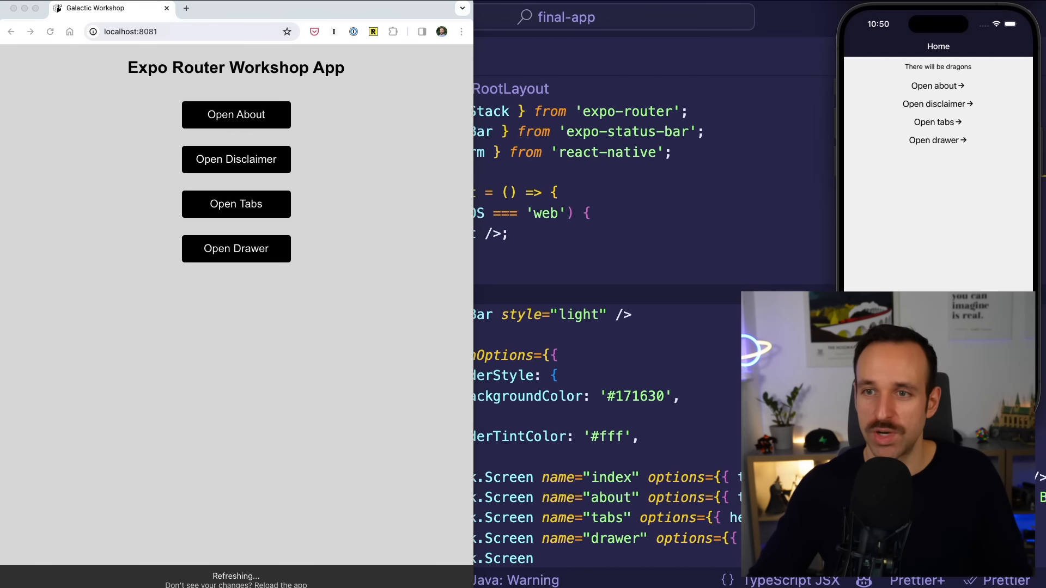
click(937, 85)
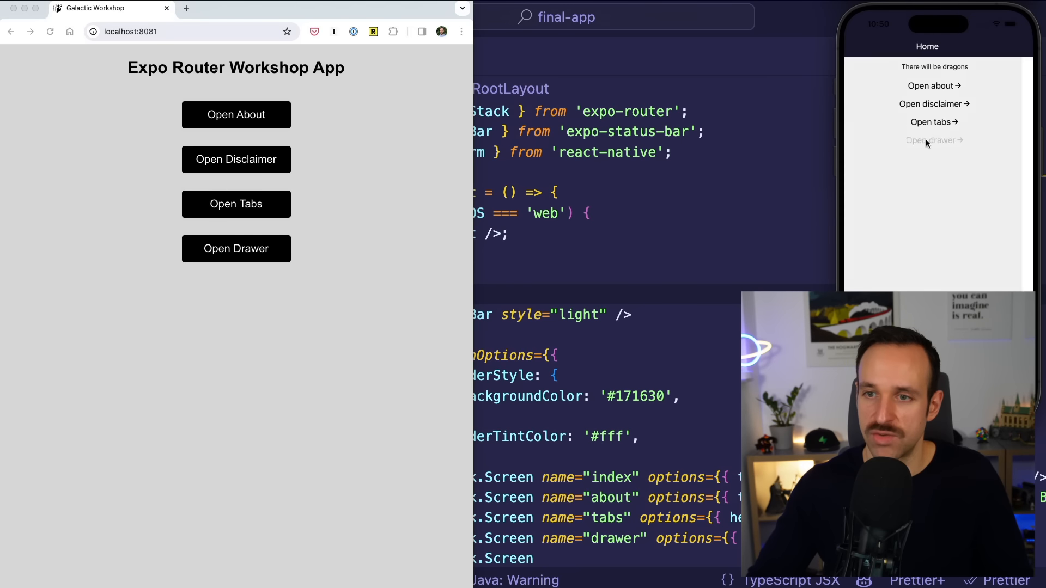
click(935, 140)
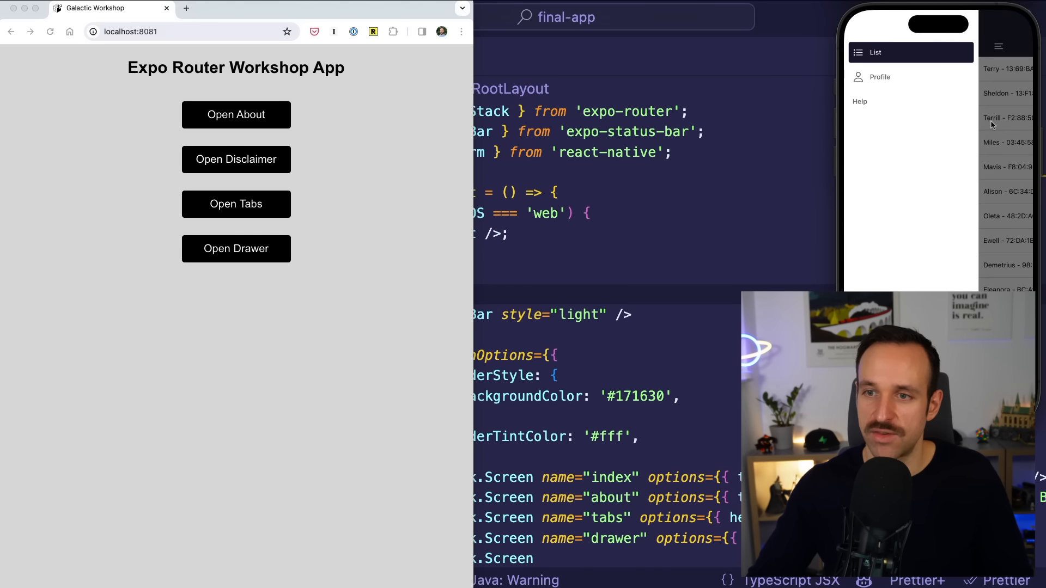
click(874, 52)
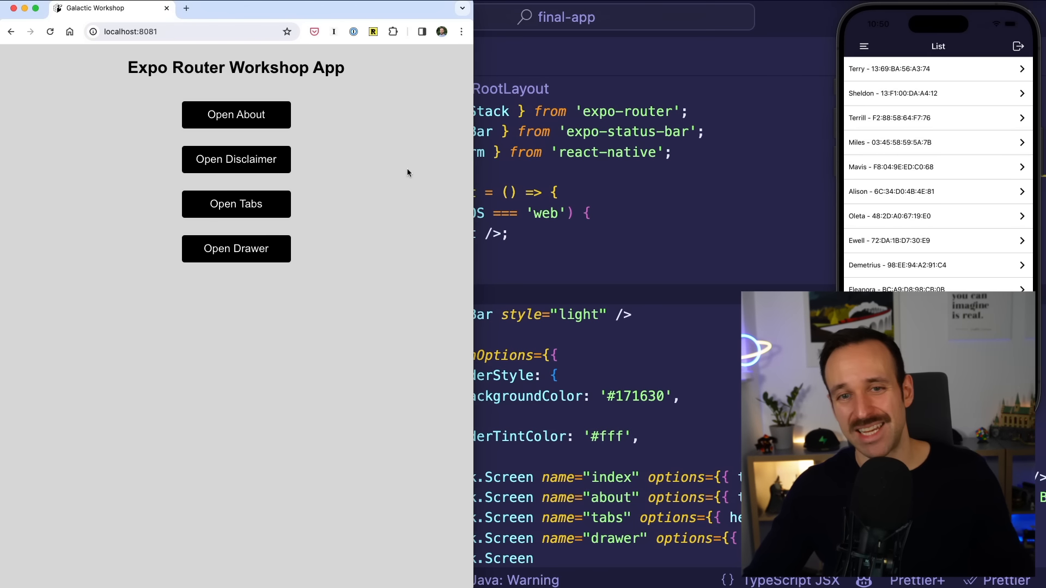
mouse_move(365, 168)
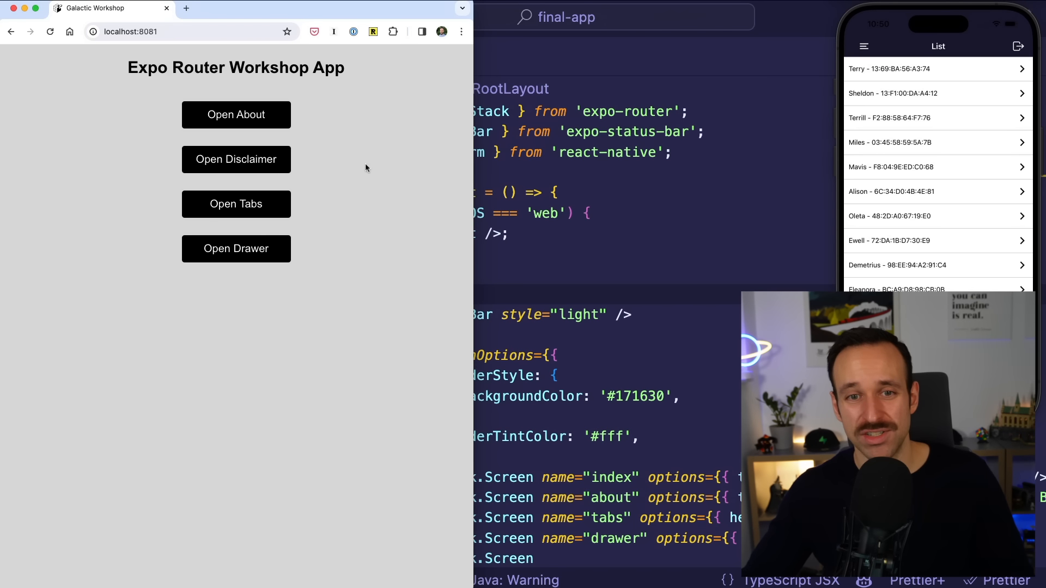
Step: Visit the About page and back on web, then view app/drawer/_layout.tsx with its web-specific header
click(235, 114)
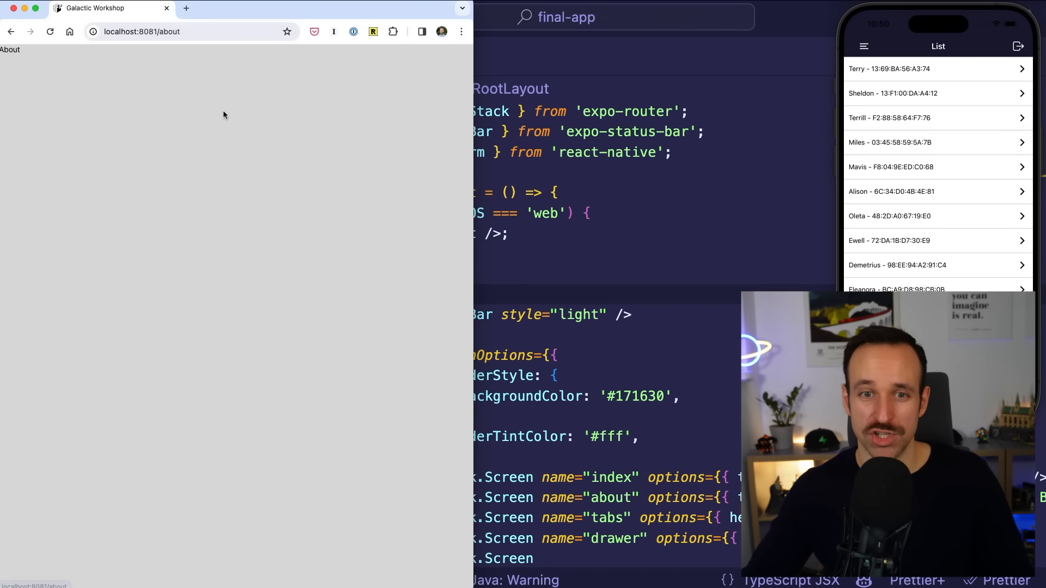
click(11, 31)
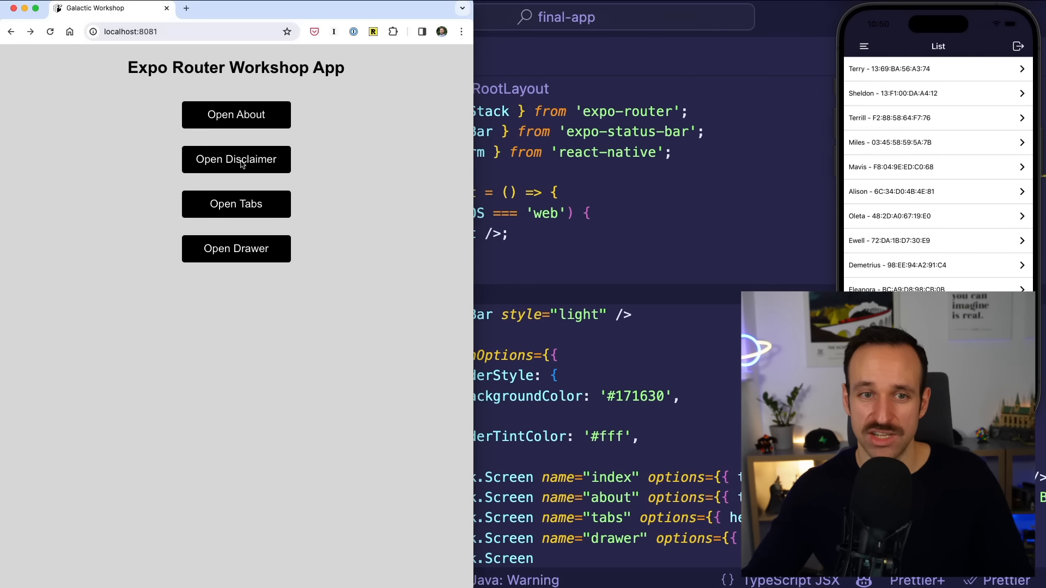
click(236, 248)
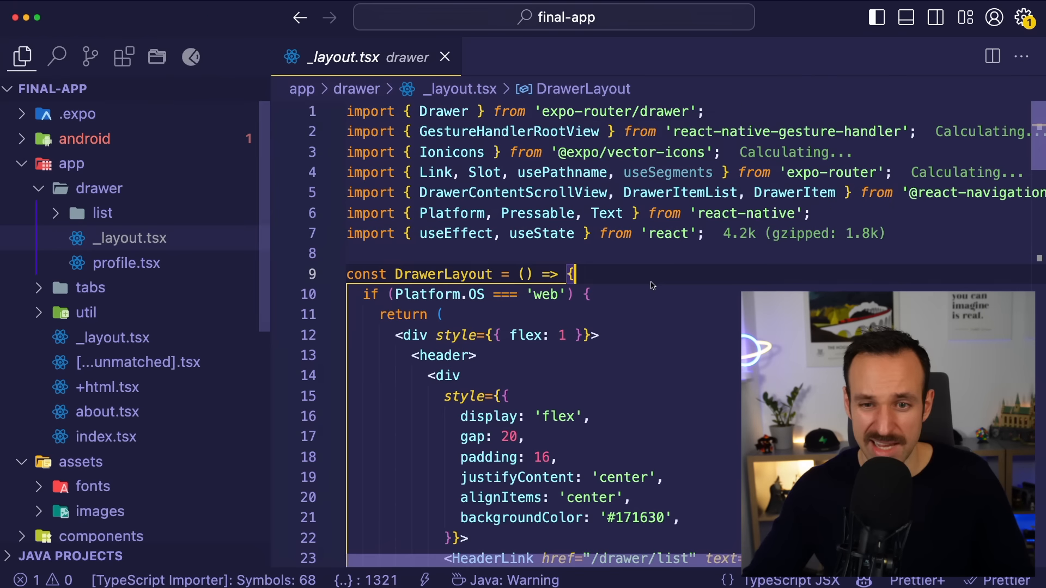
Step: View components/home page.tsx and the web-only page.web.tsx listing About, Disclaimer, Tabs and Drawer links
scroll(down, 3)
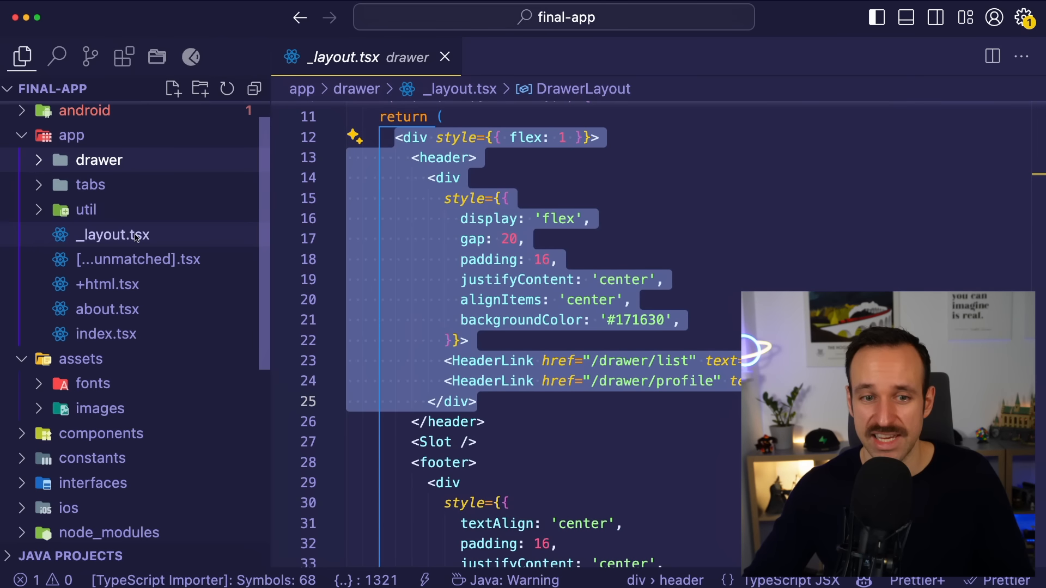
click(101, 434)
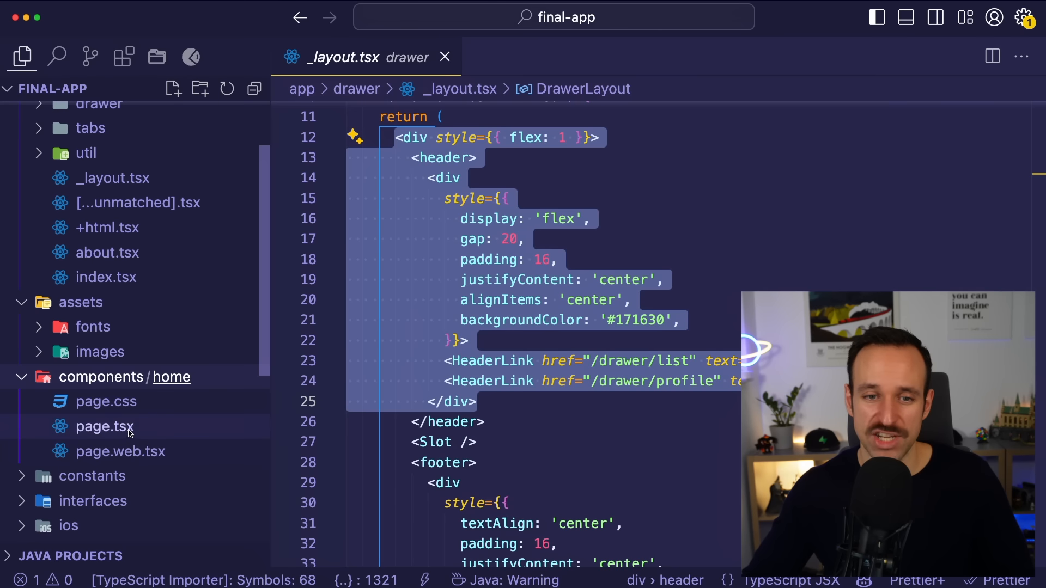
click(104, 426)
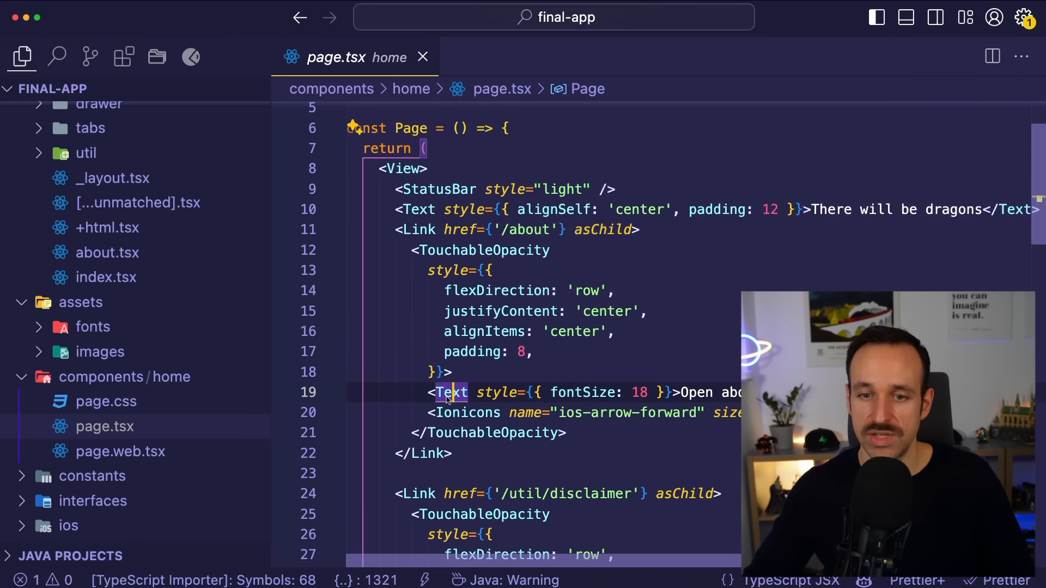
scroll(down, 3)
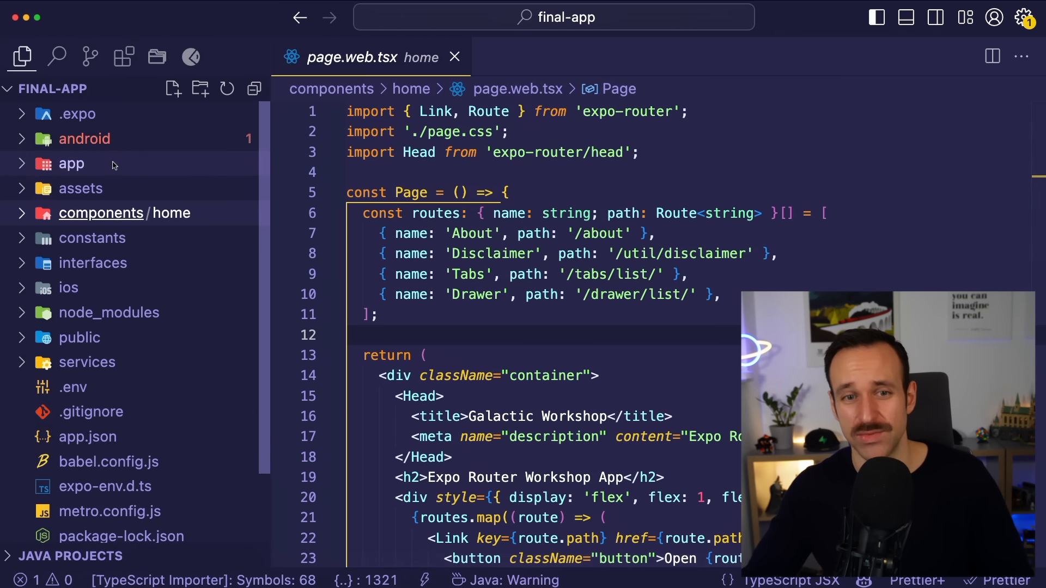
click(72, 164)
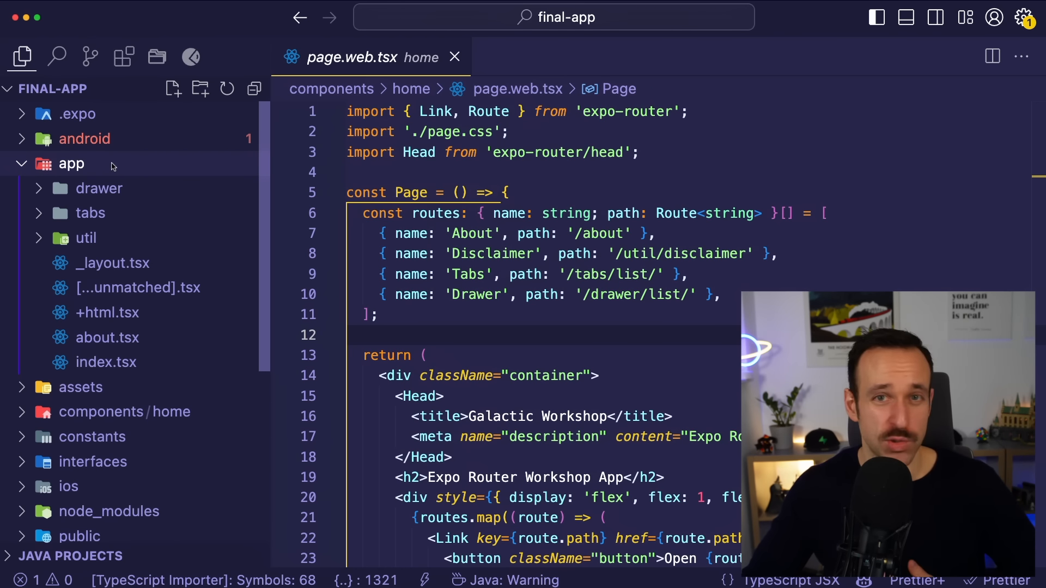